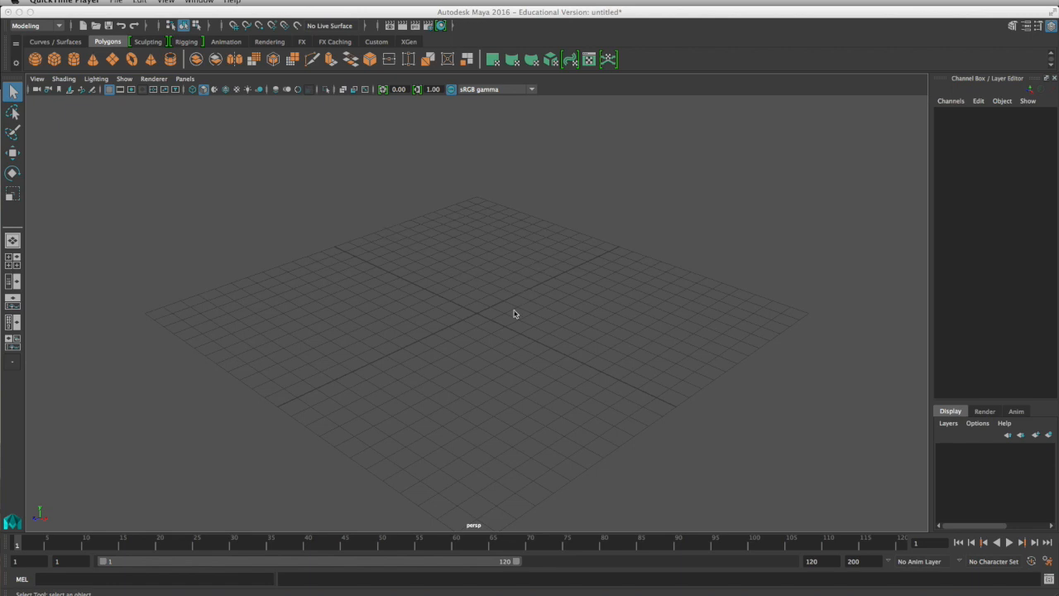
pyautogui.moveTo(488, 316)
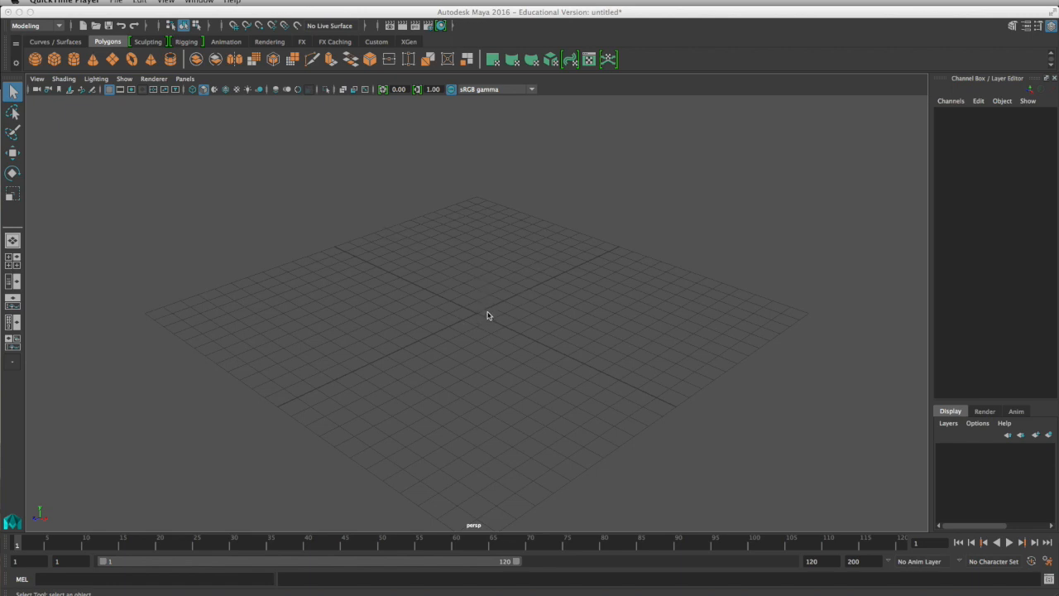
pyautogui.moveTo(368, 35)
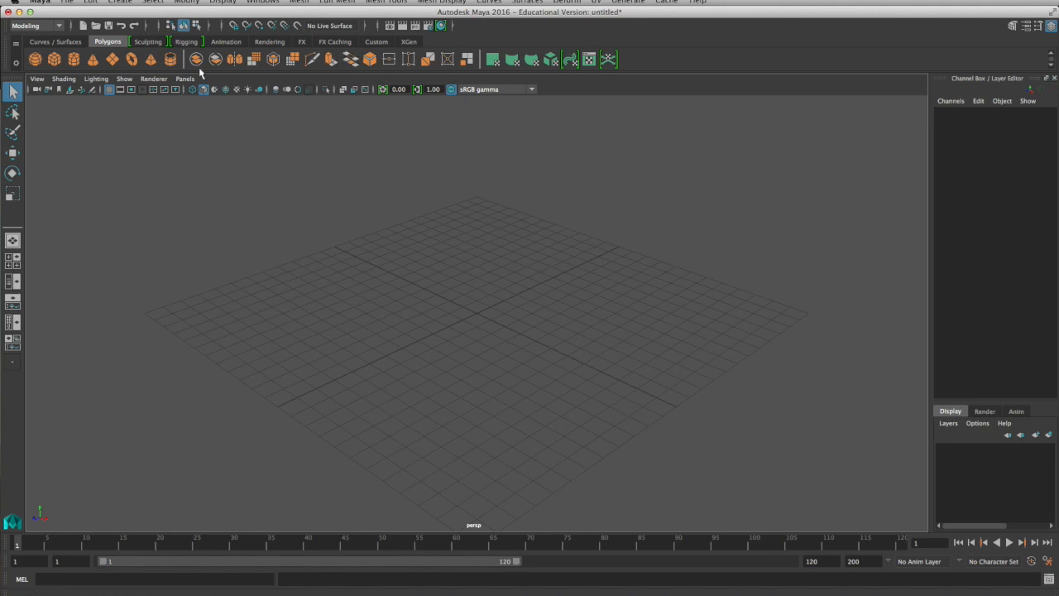
# Create a new polygon cube from Create > Polygon Primitives > Cube
pyautogui.click(120, 2)
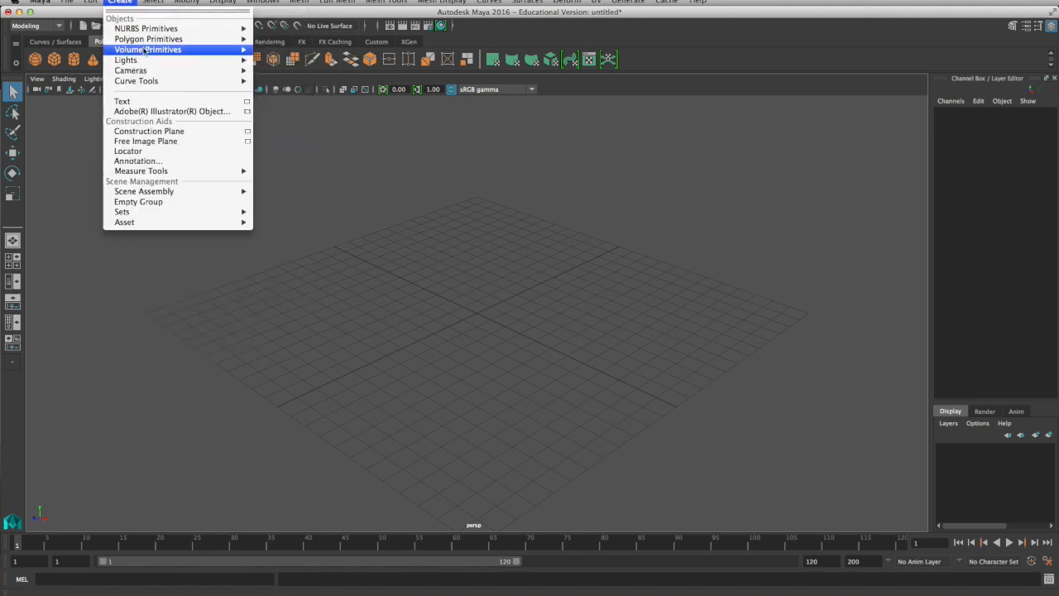
pyautogui.click(146, 28)
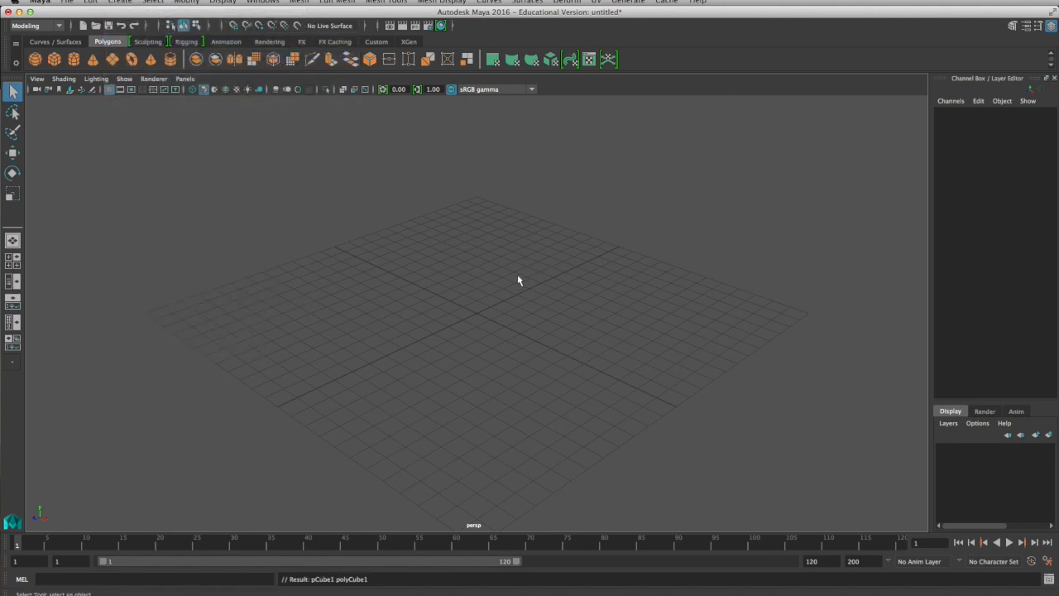
# Place pCube1, sized 1×1×1, at the centre of the grid
pyautogui.click(34, 59)
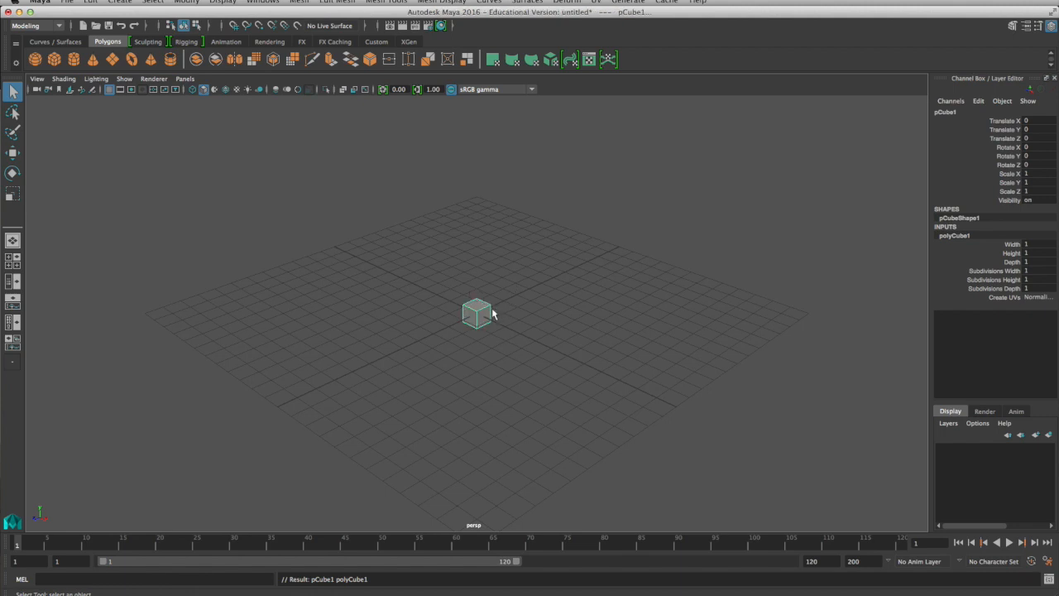
pyautogui.moveTo(475, 317)
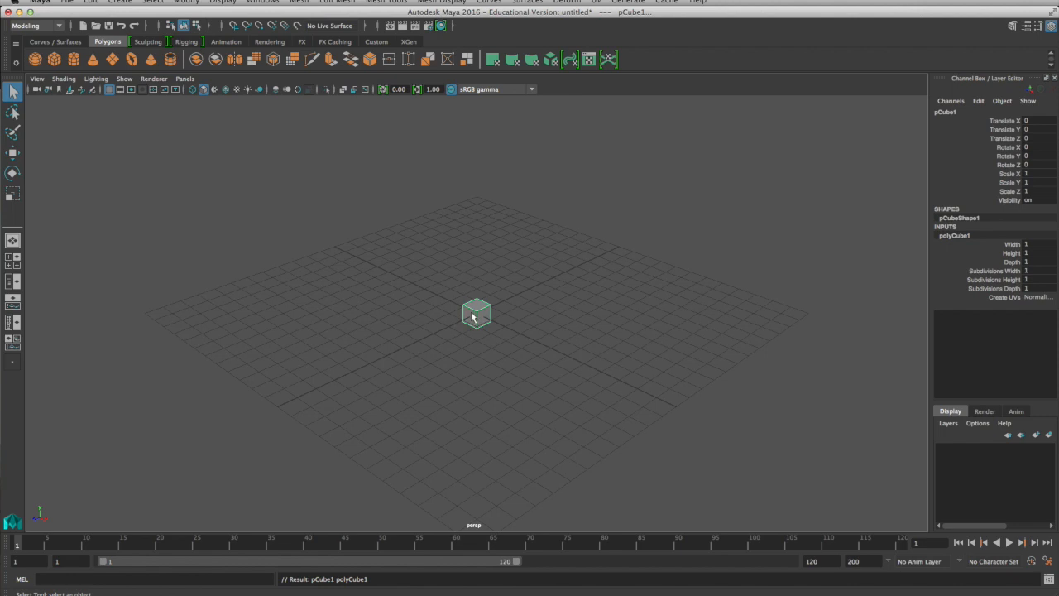
pyautogui.moveTo(494, 310)
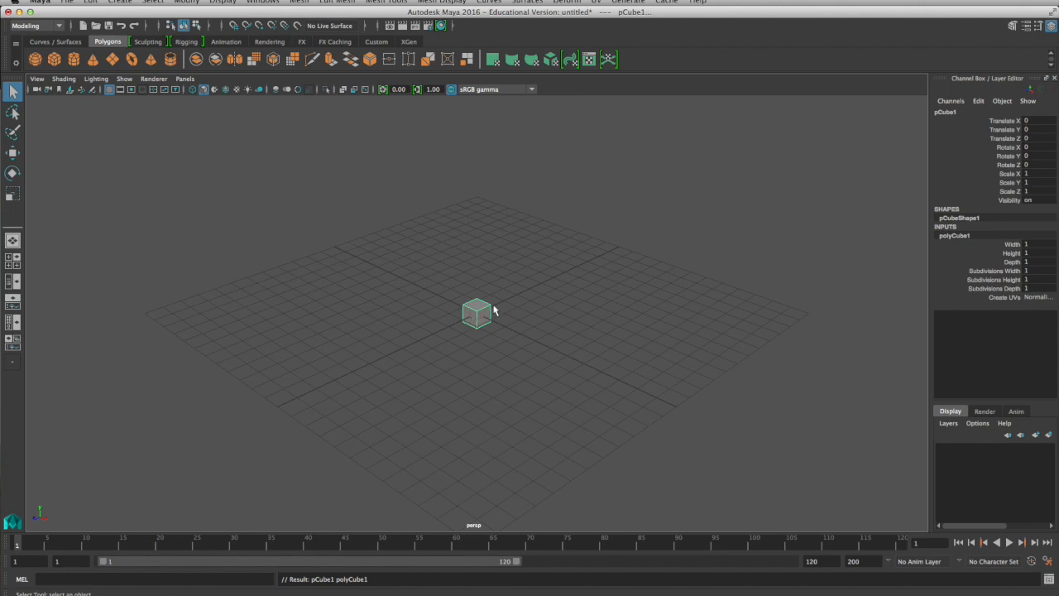
pyautogui.moveTo(489, 323)
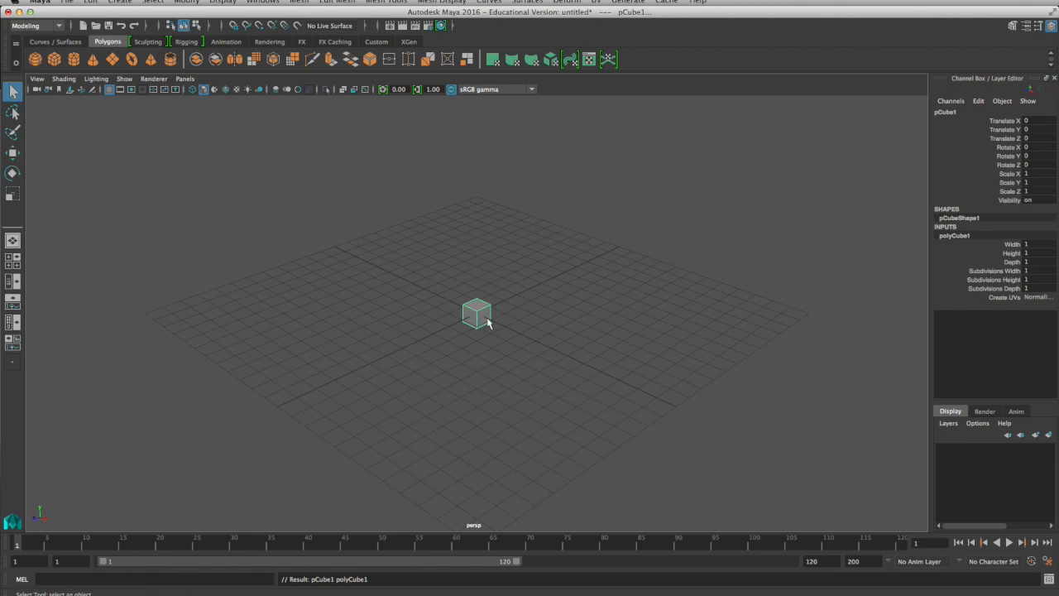
pyautogui.moveTo(478, 318)
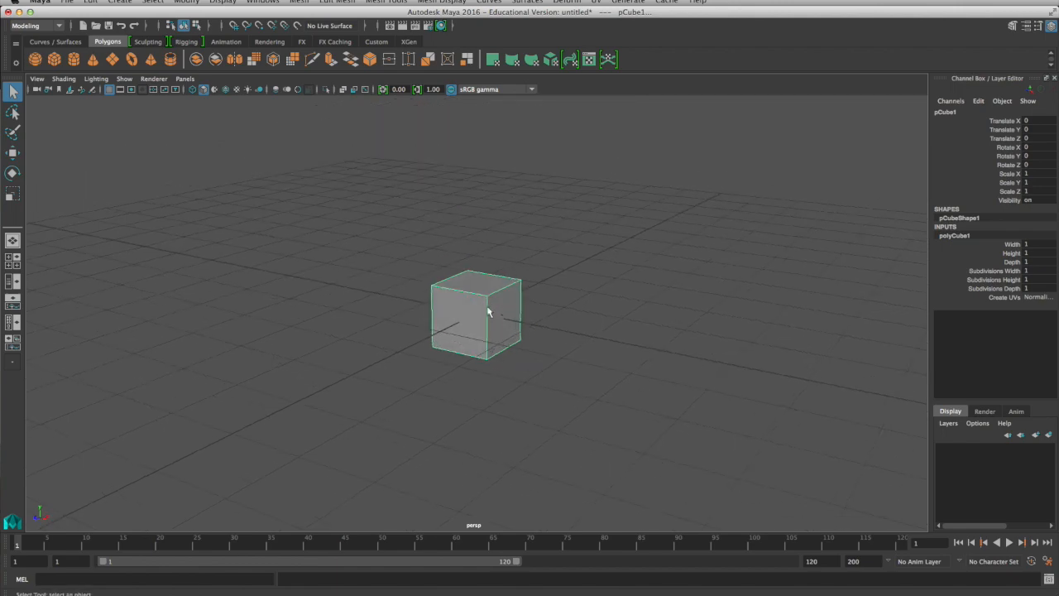
pyautogui.moveTo(478, 304)
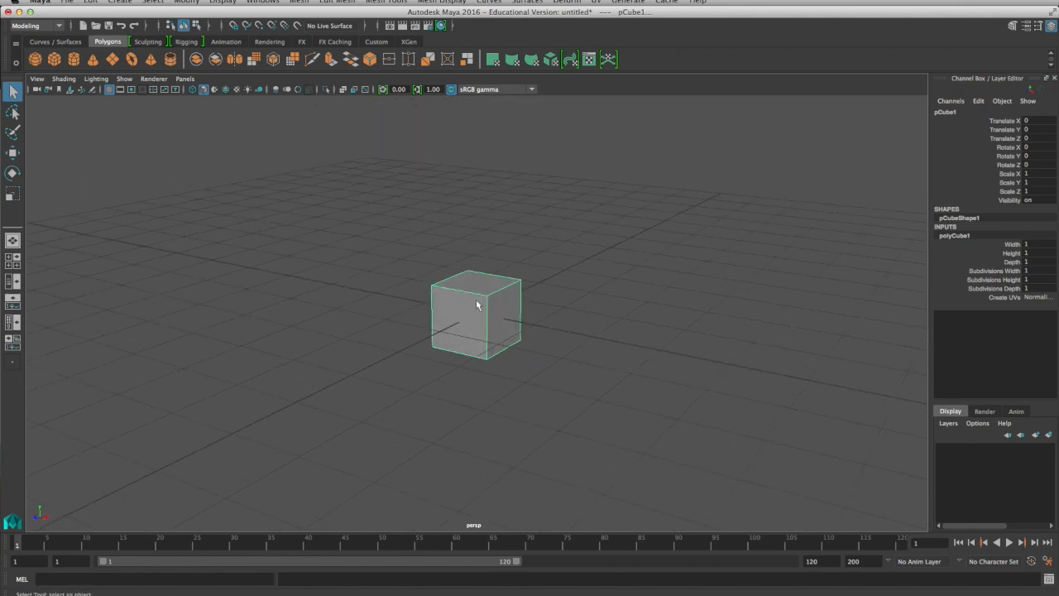
pyautogui.moveTo(476, 302)
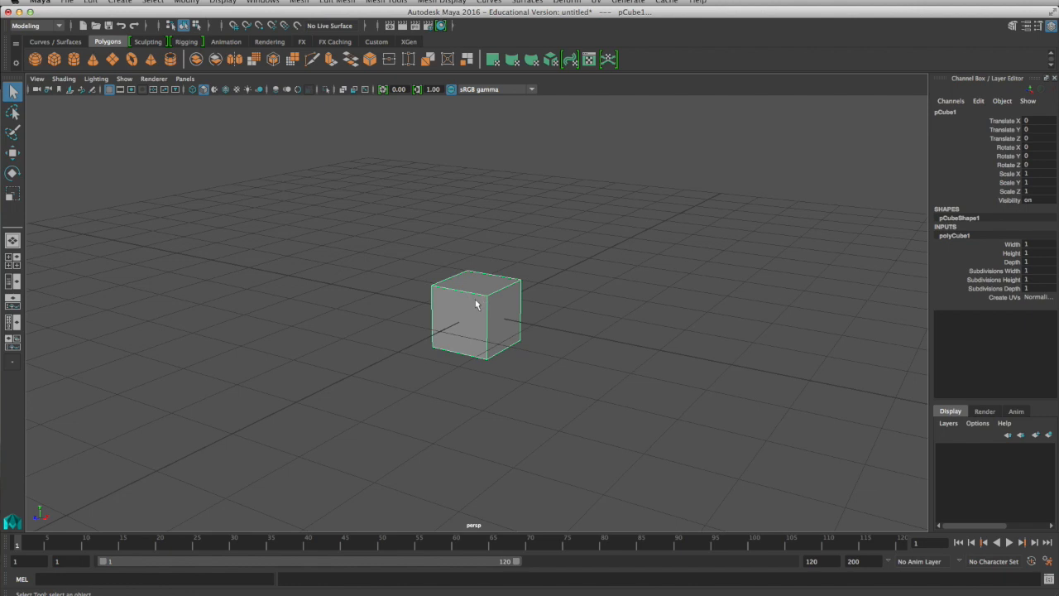
# Bring up the component-mode marking menu on pCube1 to choose Face
pyautogui.rightClick(476, 313)
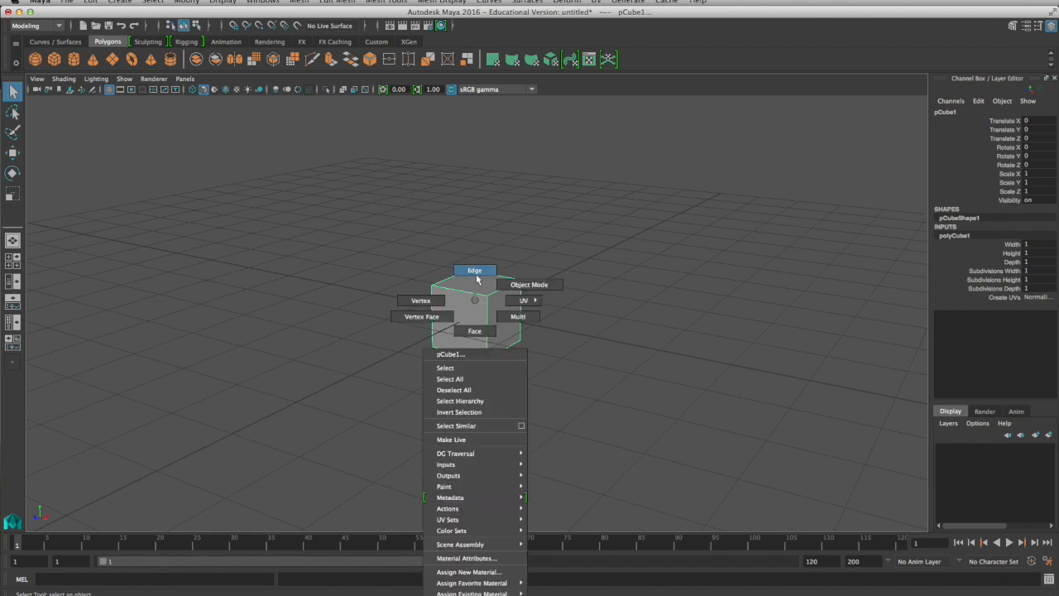
pyautogui.moveTo(421, 300)
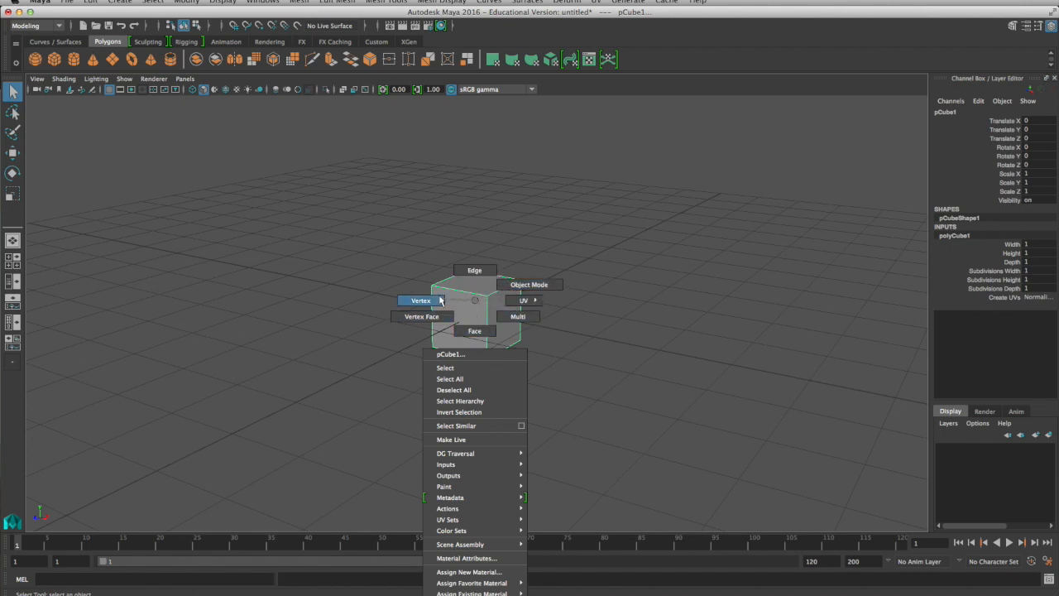
pyautogui.moveTo(476, 302)
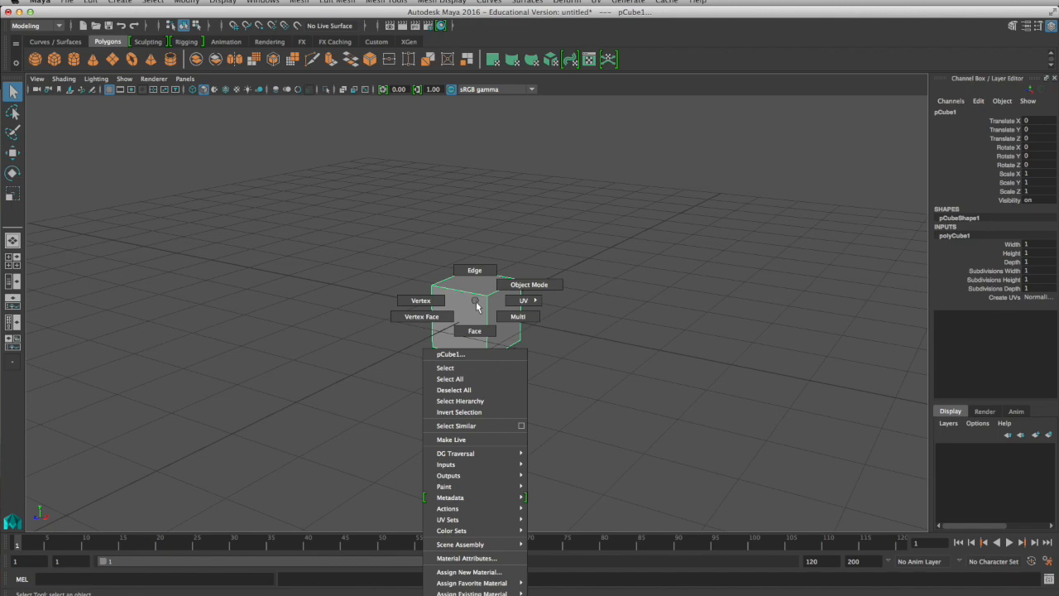
pyautogui.moveTo(474, 331)
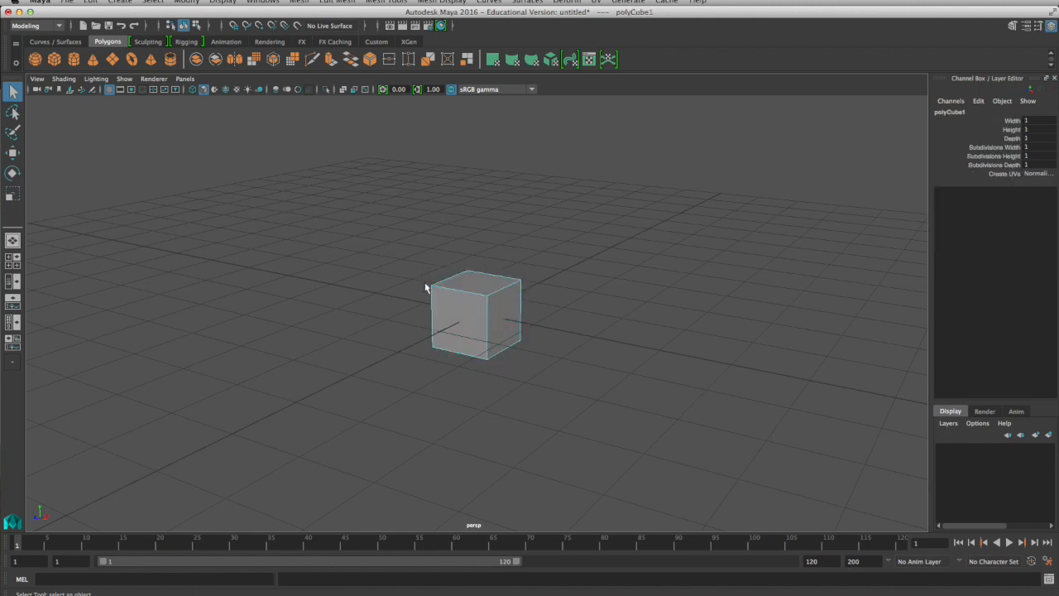
pyautogui.moveTo(529, 285)
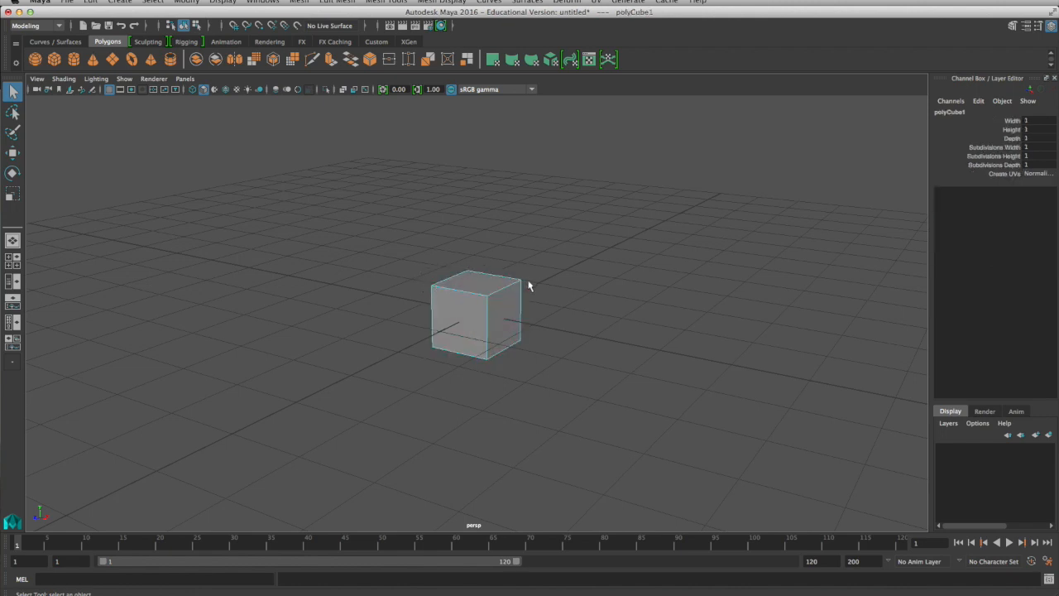
# Select pCube1's right side face in Face mode and activate the Scale tool on it
pyautogui.click(478, 284)
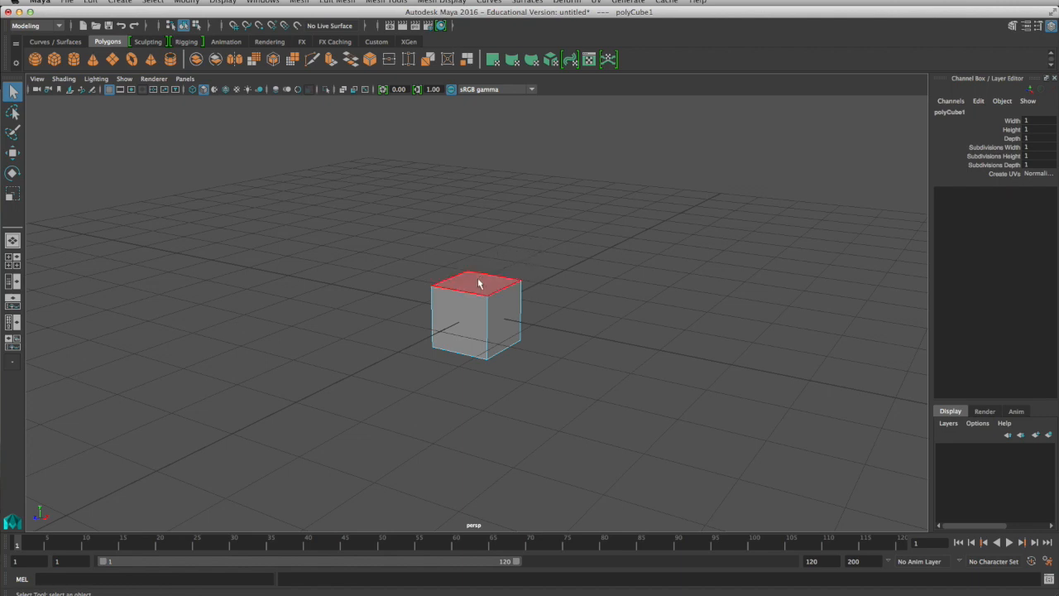
pyautogui.click(486, 311)
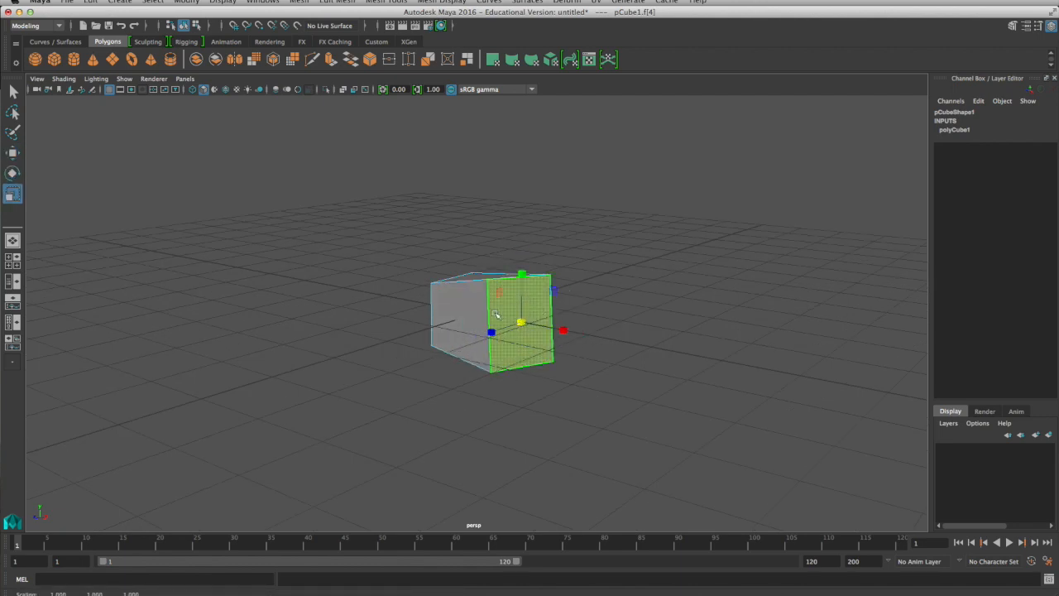
pyautogui.press('r')
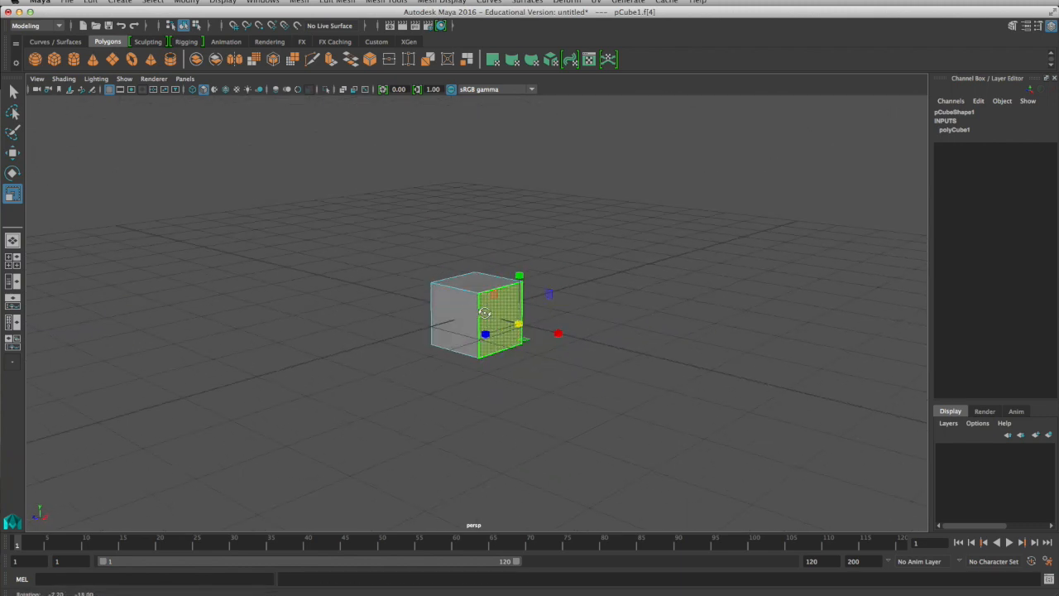
pyautogui.click(476, 291)
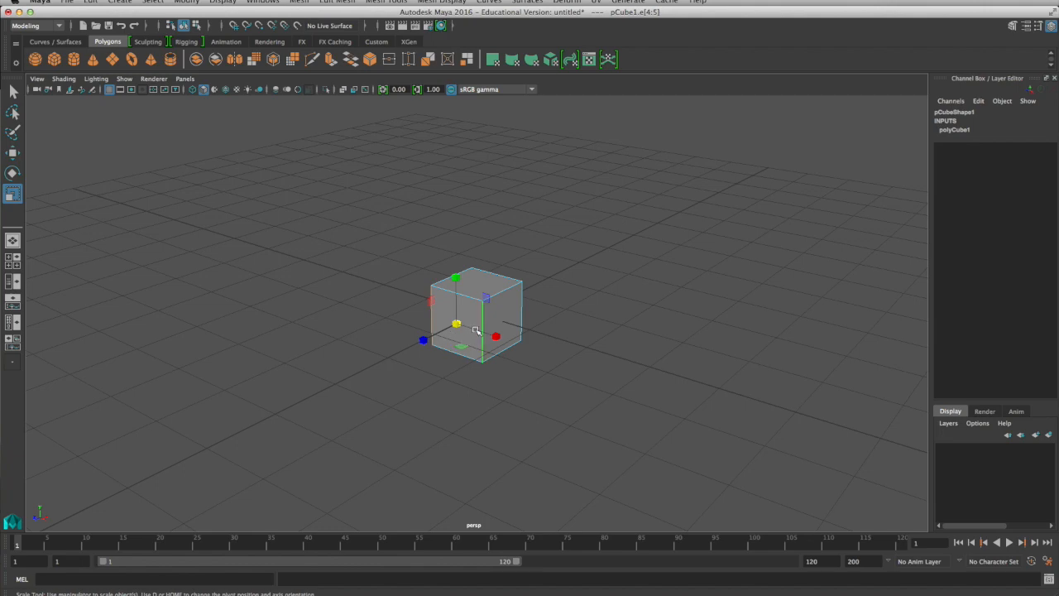
pyautogui.moveTo(480, 316)
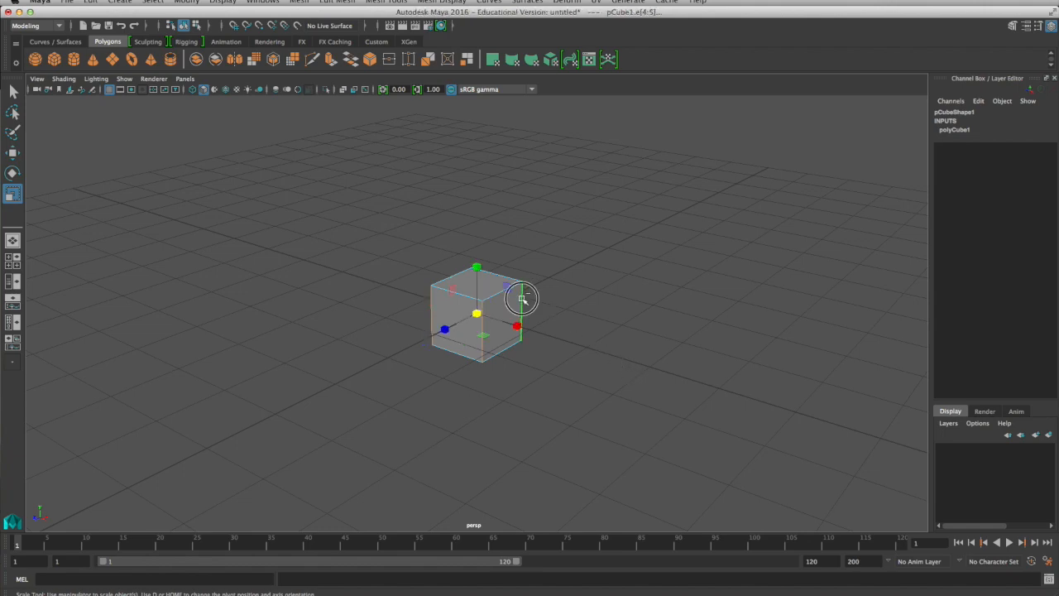
# Zoom in on the cube and marquee-select a pair of its top edges
pyautogui.moveTo(521, 297); pyautogui.dragTo(525, 302)
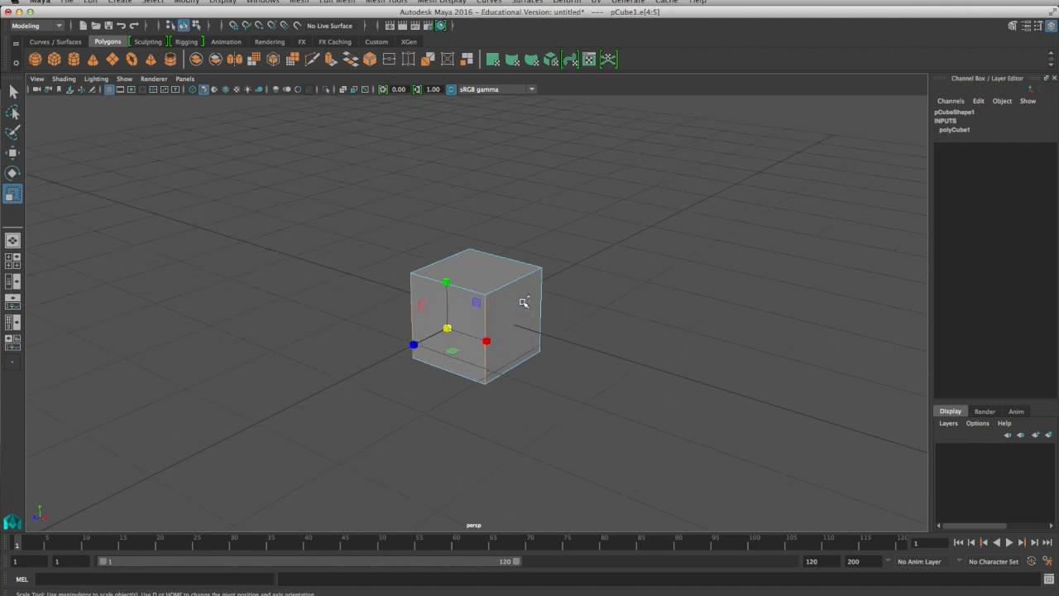
pyautogui.moveTo(487, 341); pyautogui.dragTo(559, 298)
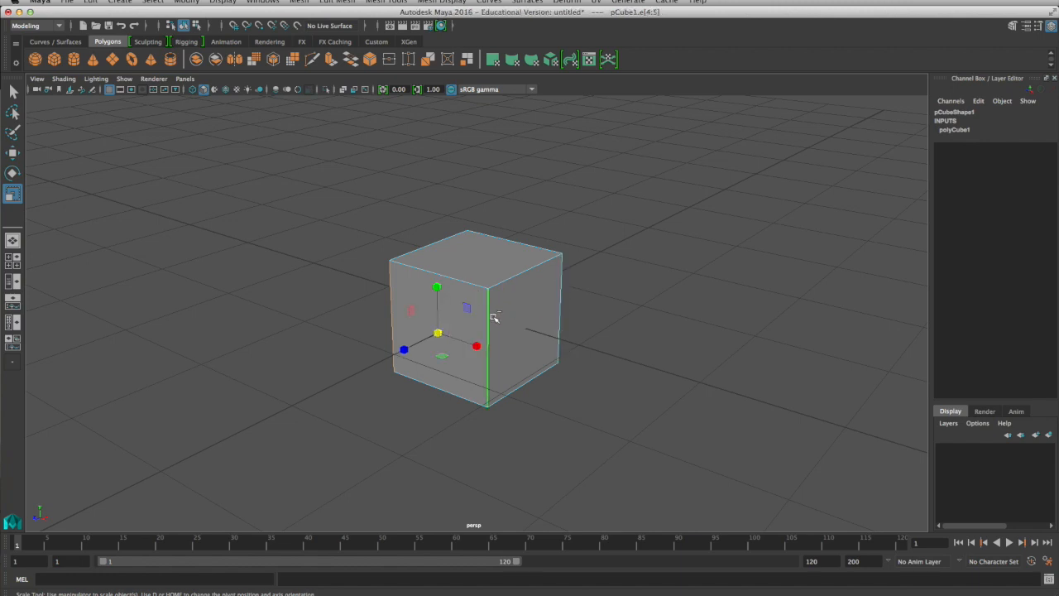
pyautogui.moveTo(591, 205)
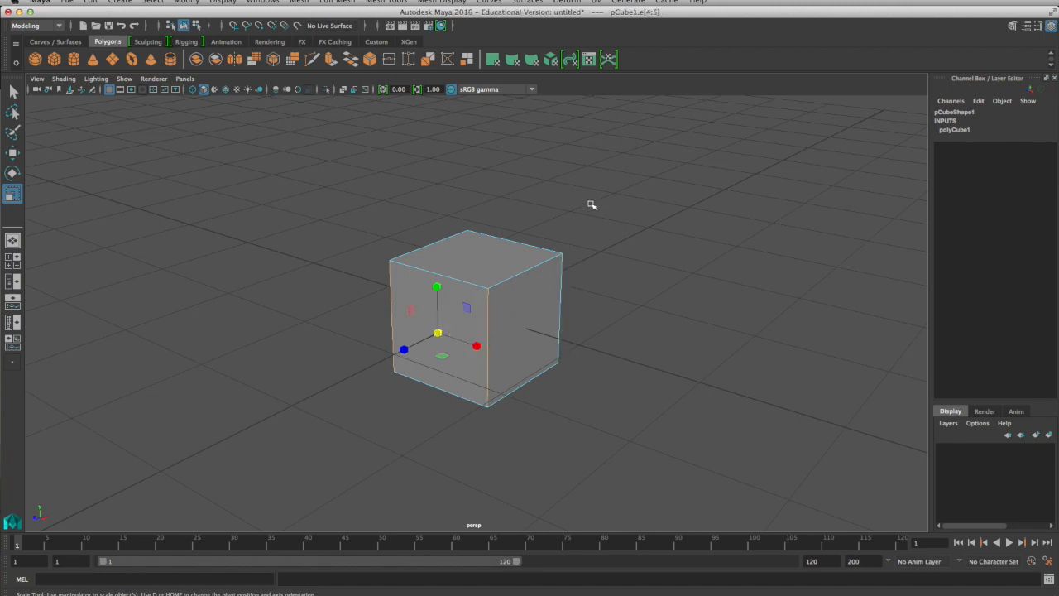
pyautogui.moveTo(592, 204); pyautogui.dragTo(351, 313)
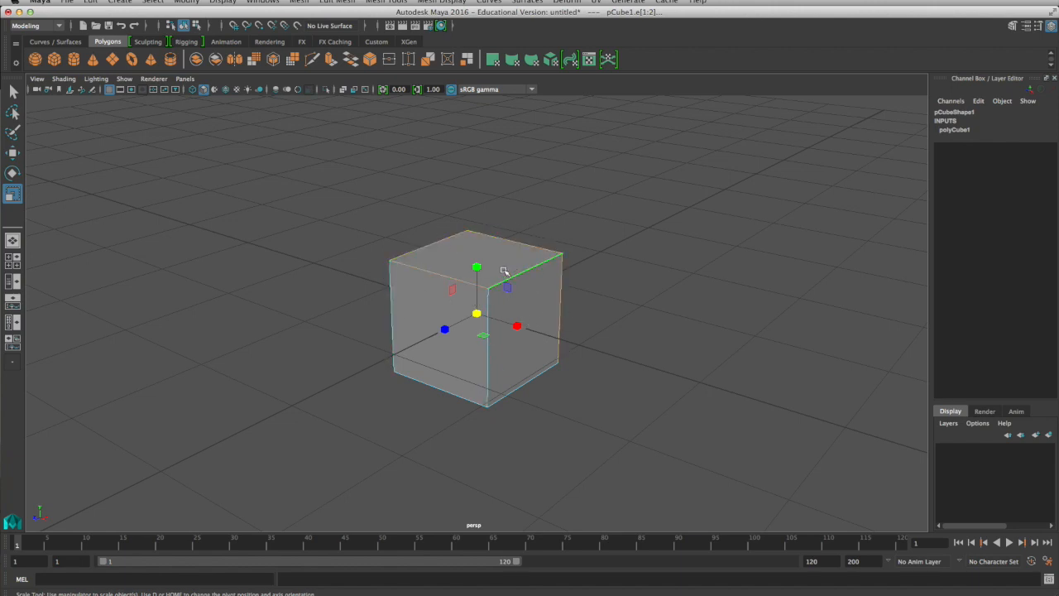
pyautogui.moveTo(505, 272); pyautogui.dragTo(517, 281)
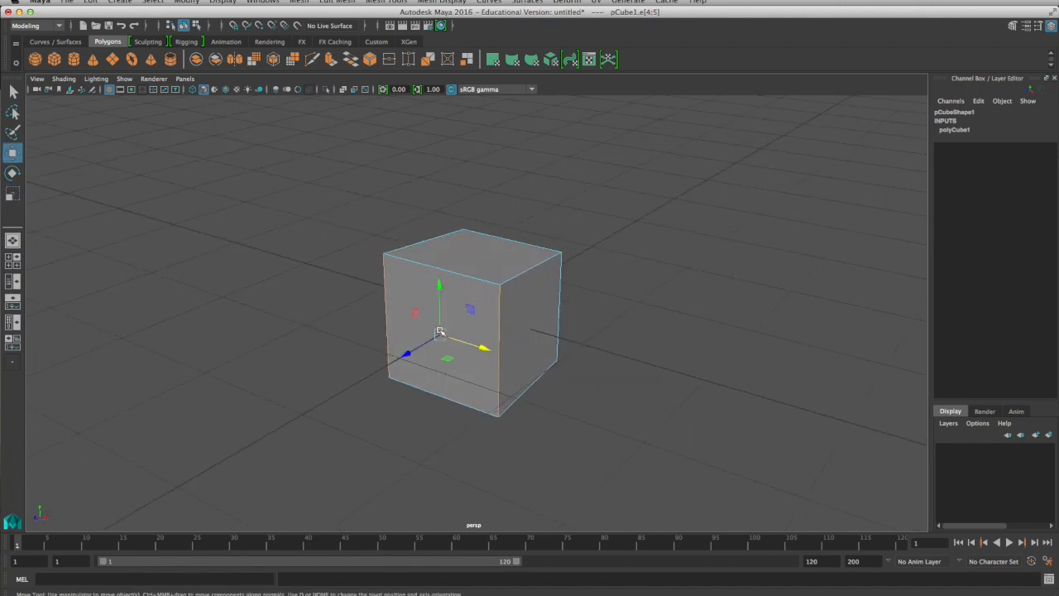
# Rotate the selected edges around two axes, then scale the top edge
pyautogui.click(13, 173)
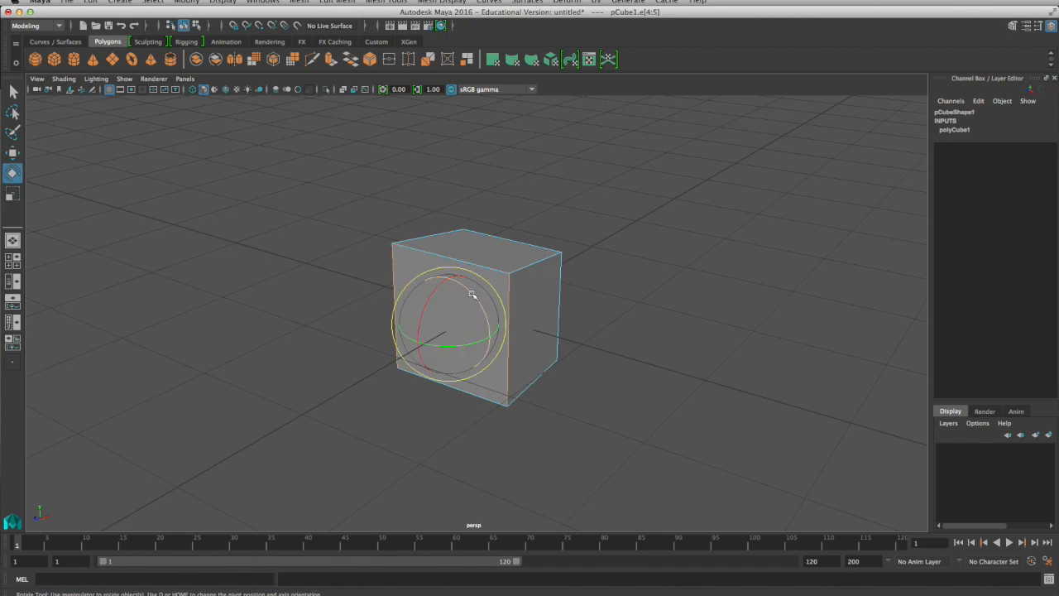
pyautogui.moveTo(472, 296); pyautogui.dragTo(492, 268)
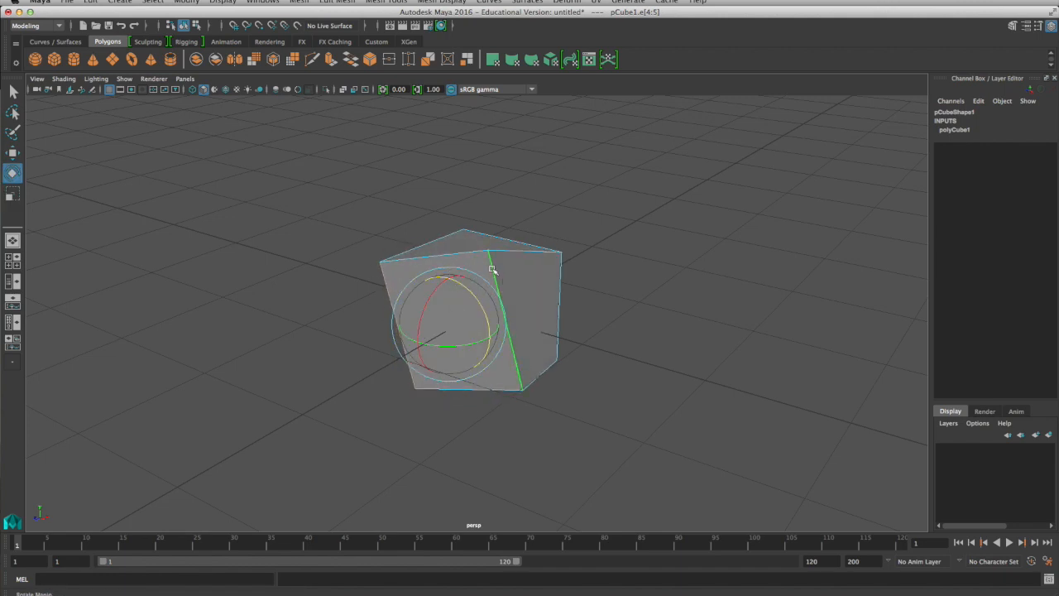
pyautogui.moveTo(492, 269); pyautogui.dragTo(488, 325)
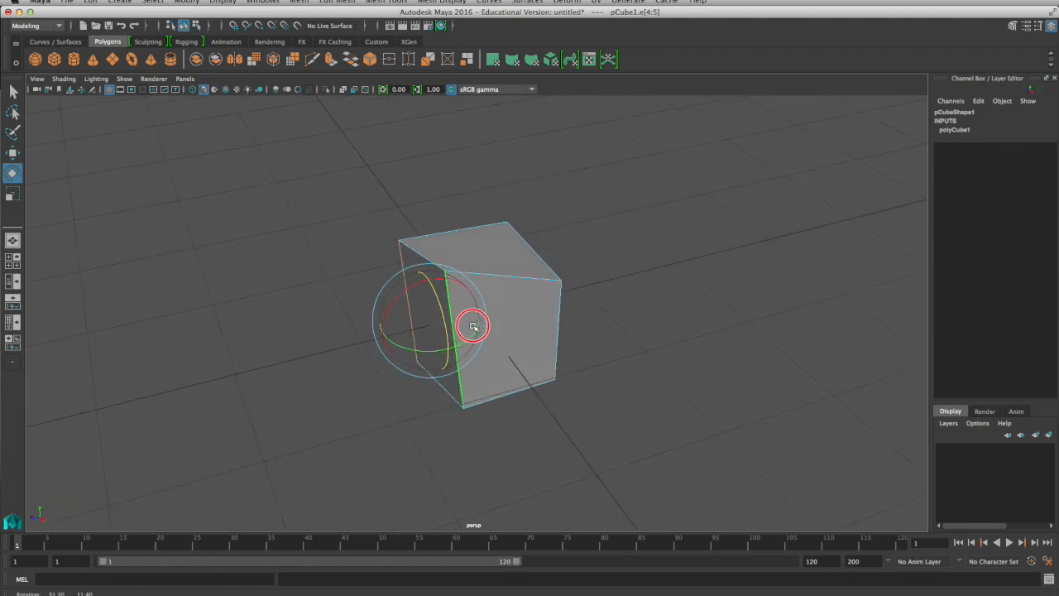
pyautogui.moveTo(473, 326); pyautogui.dragTo(502, 318)
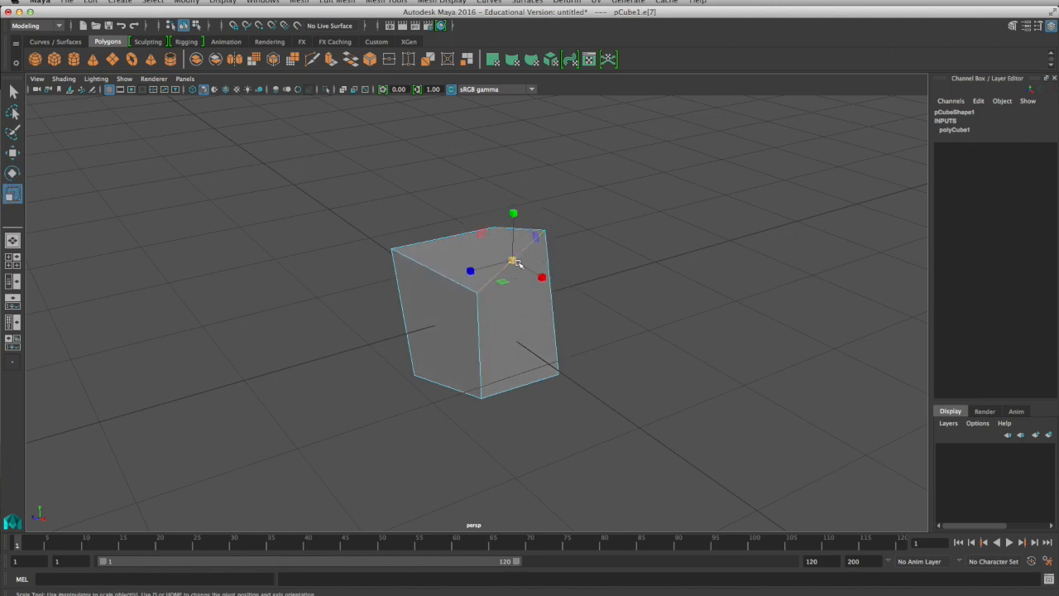
pyautogui.moveTo(513, 263); pyautogui.dragTo(523, 259)
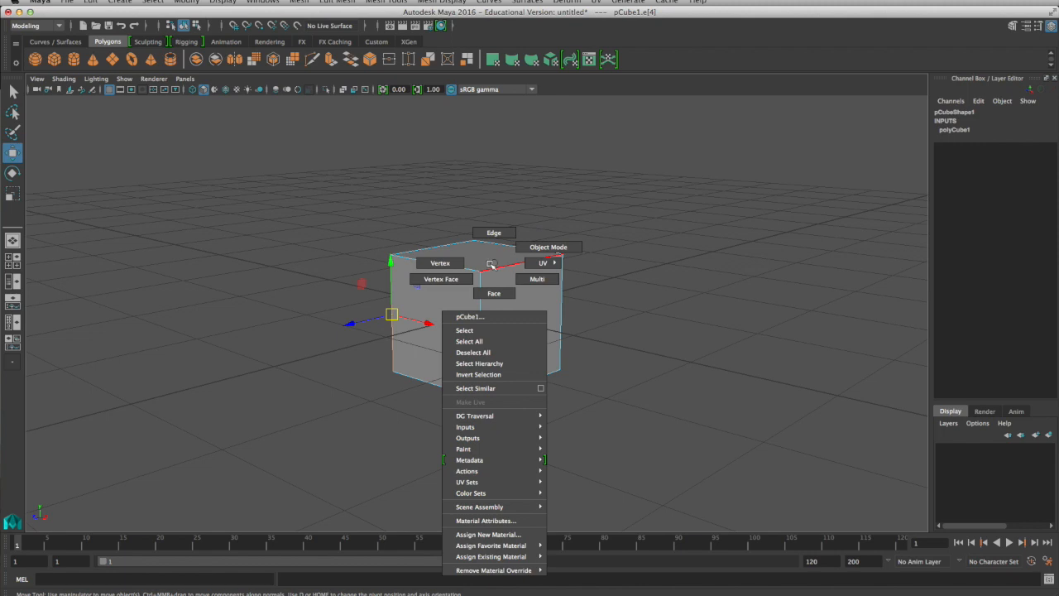
pyautogui.moveTo(439, 263)
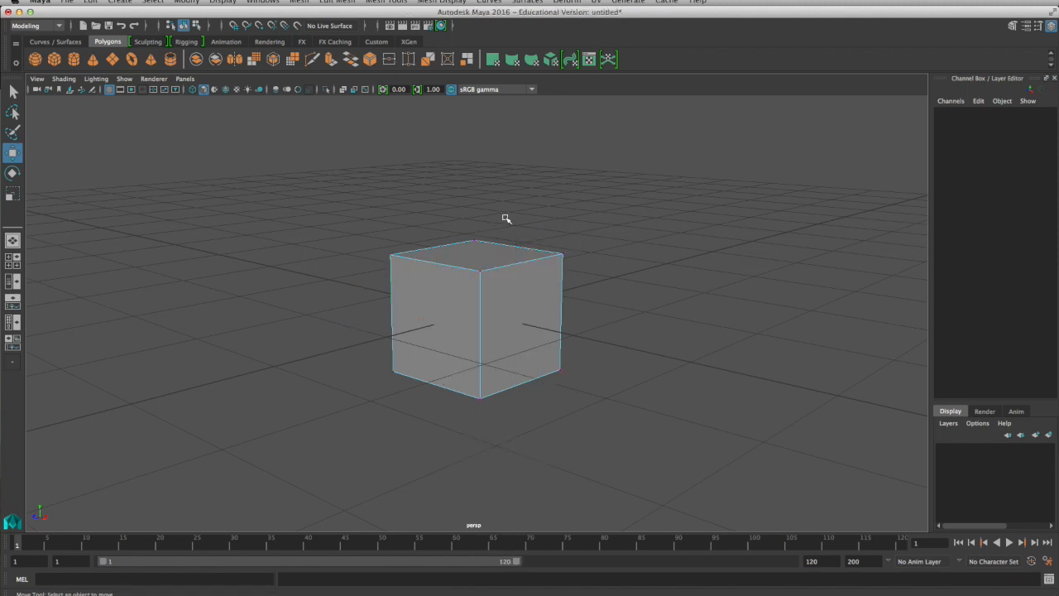
pyautogui.moveTo(478, 240)
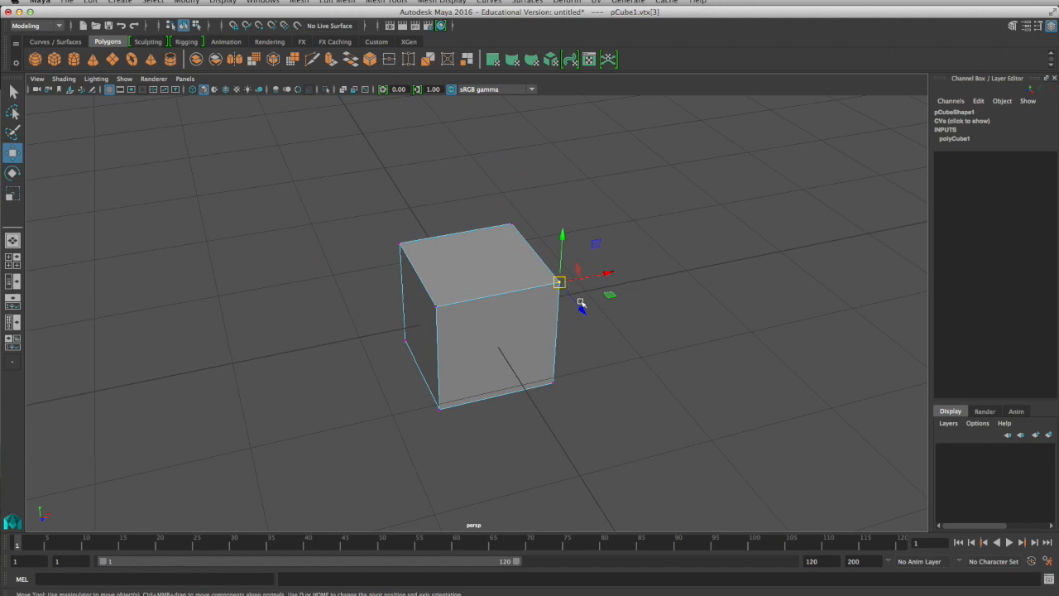
# Drag a top corner vertex outward to stretch that corner of pCube1
pyautogui.moveTo(561, 281); pyautogui.dragTo(594, 298)
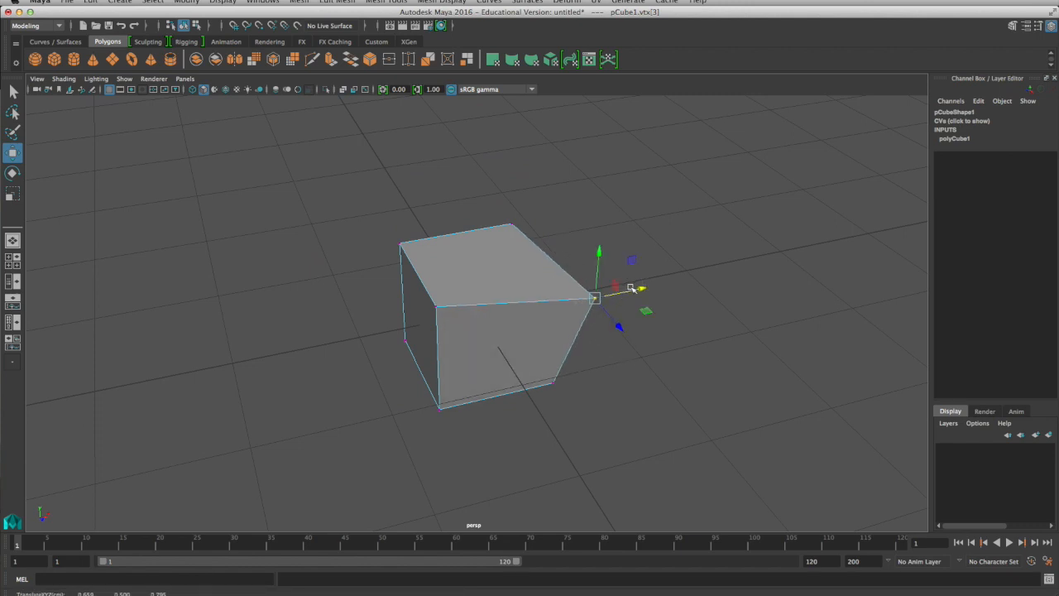
pyautogui.moveTo(557, 308)
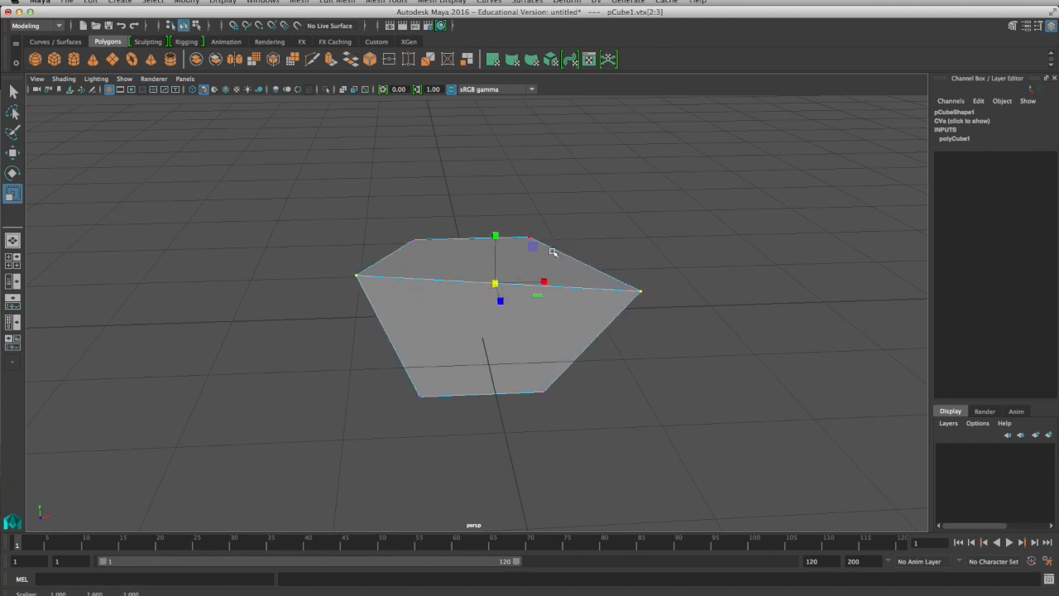
# Scale and rotate the selected corner vertices, then slightly rotate the selected edges
pyautogui.moveTo(552, 252); pyautogui.dragTo(466, 286)
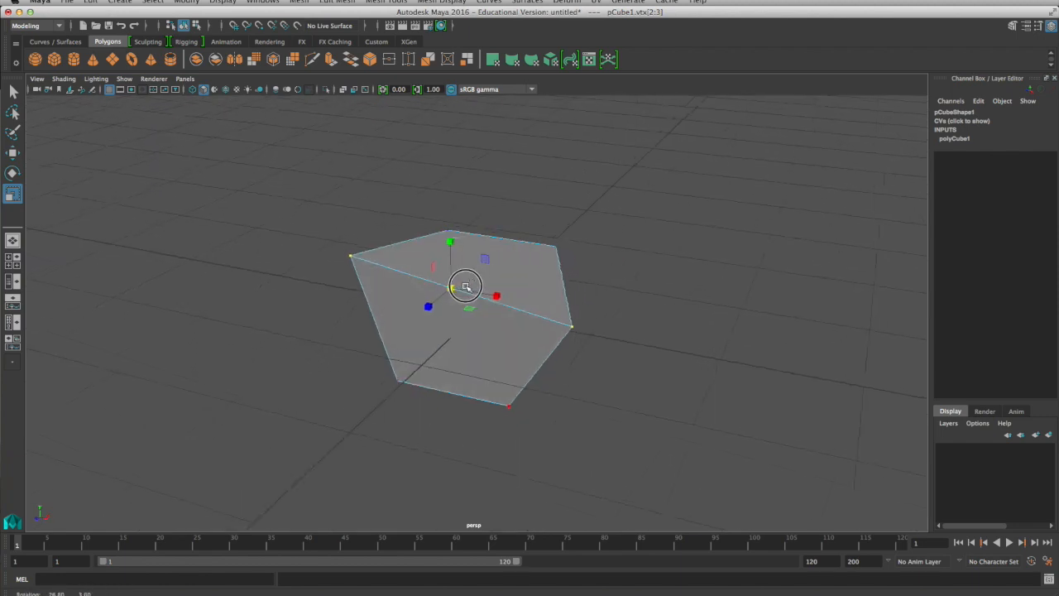
pyautogui.moveTo(466, 285); pyautogui.dragTo(488, 334)
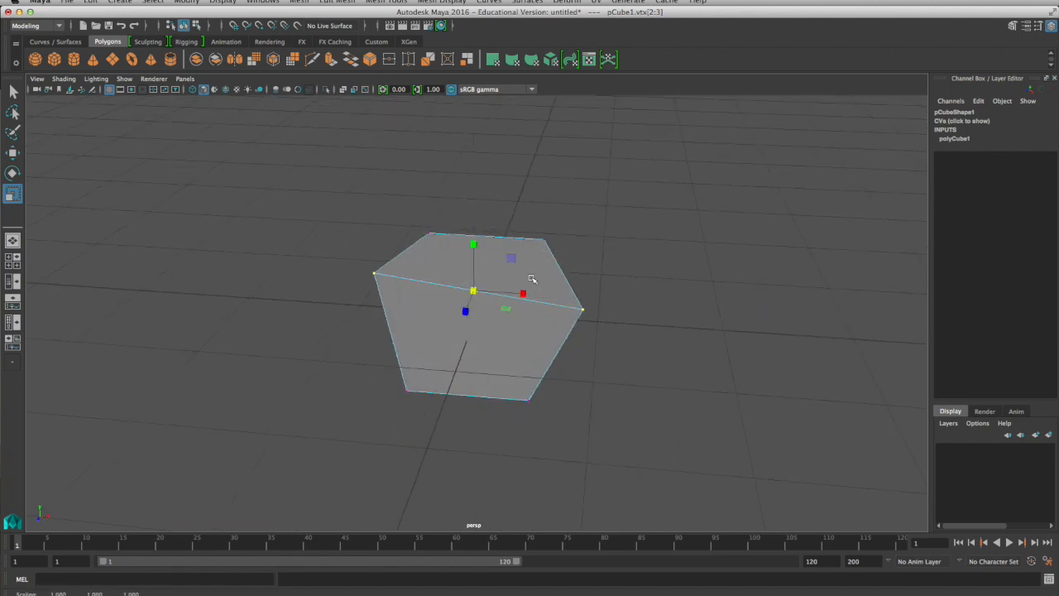
pyautogui.moveTo(532, 277); pyautogui.dragTo(466, 276)
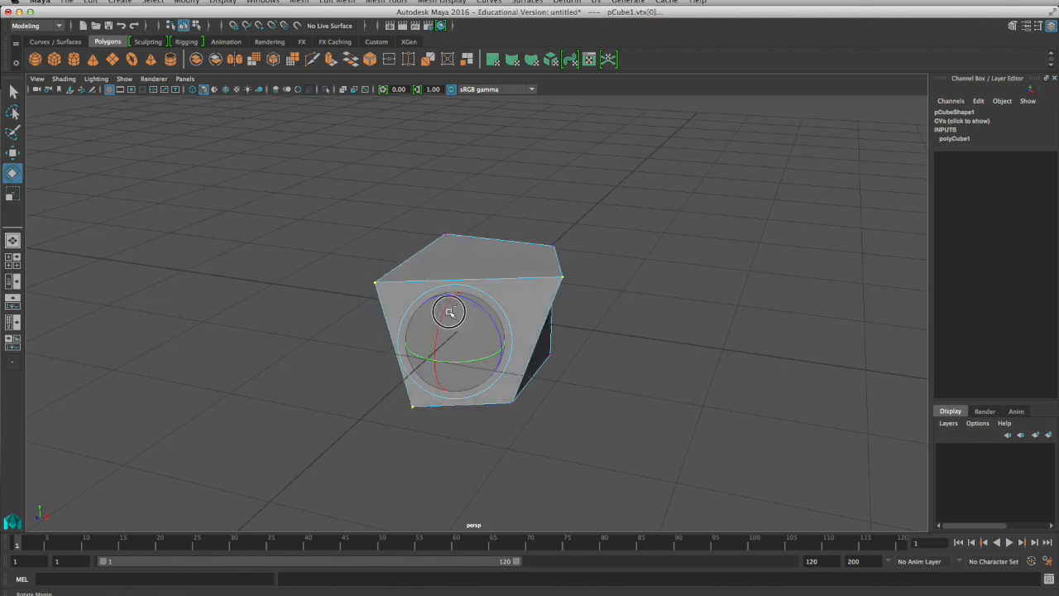
pyautogui.moveTo(451, 312); pyautogui.dragTo(436, 321)
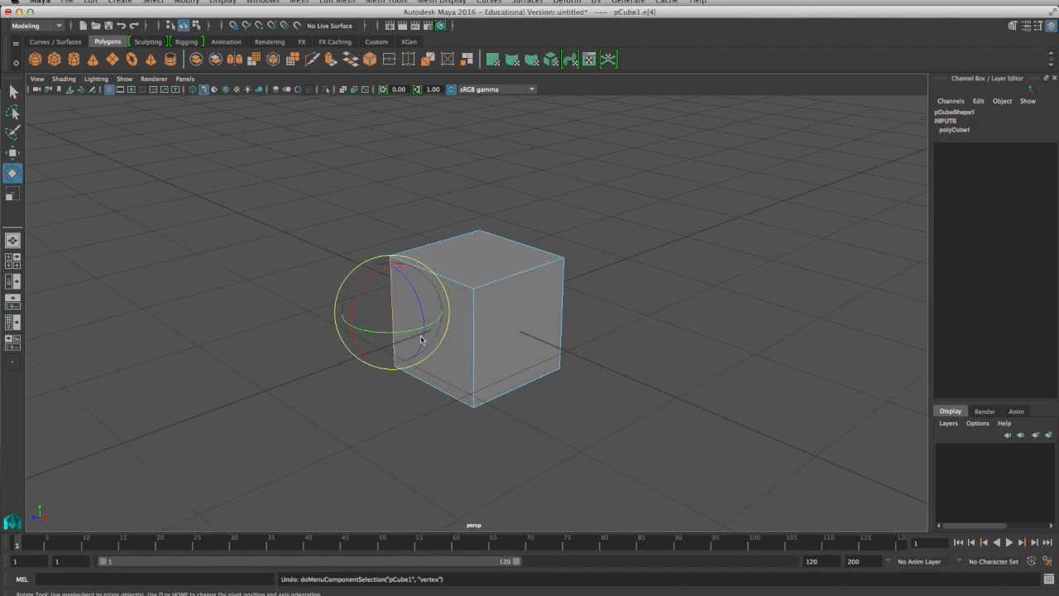
pyautogui.moveTo(421, 339); pyautogui.dragTo(503, 313)
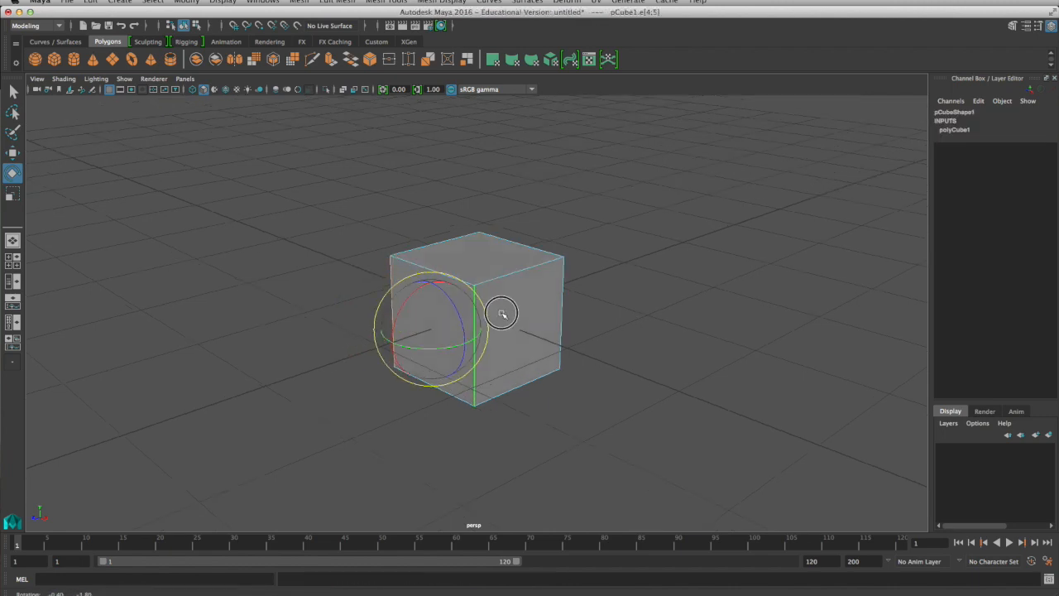
pyautogui.moveTo(503, 313); pyautogui.dragTo(470, 271)
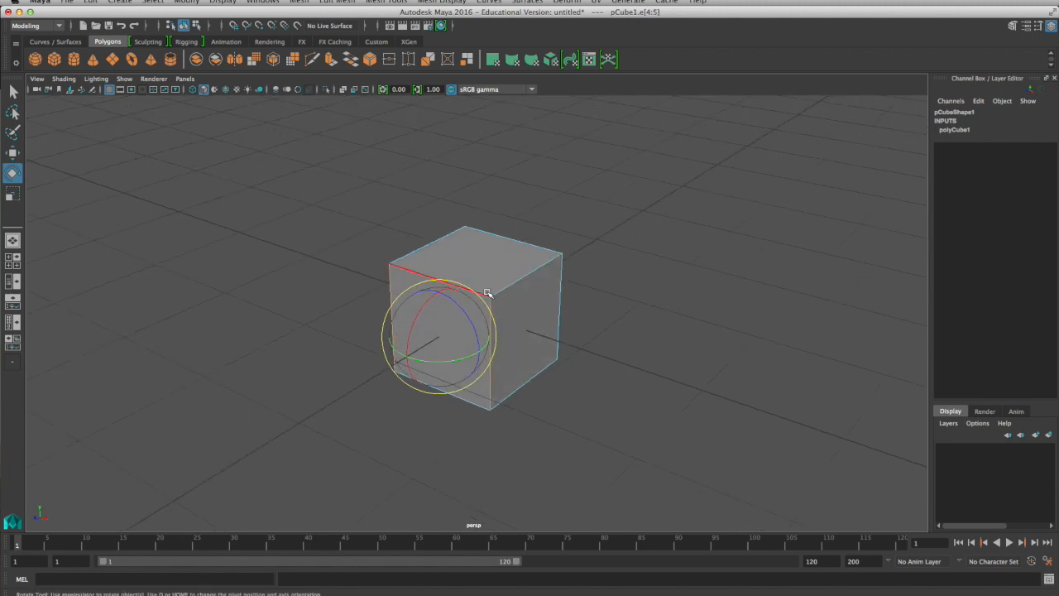
# Select pCube1 in Object Mode, activate Move and orbit around the cube
pyautogui.click(12, 92)
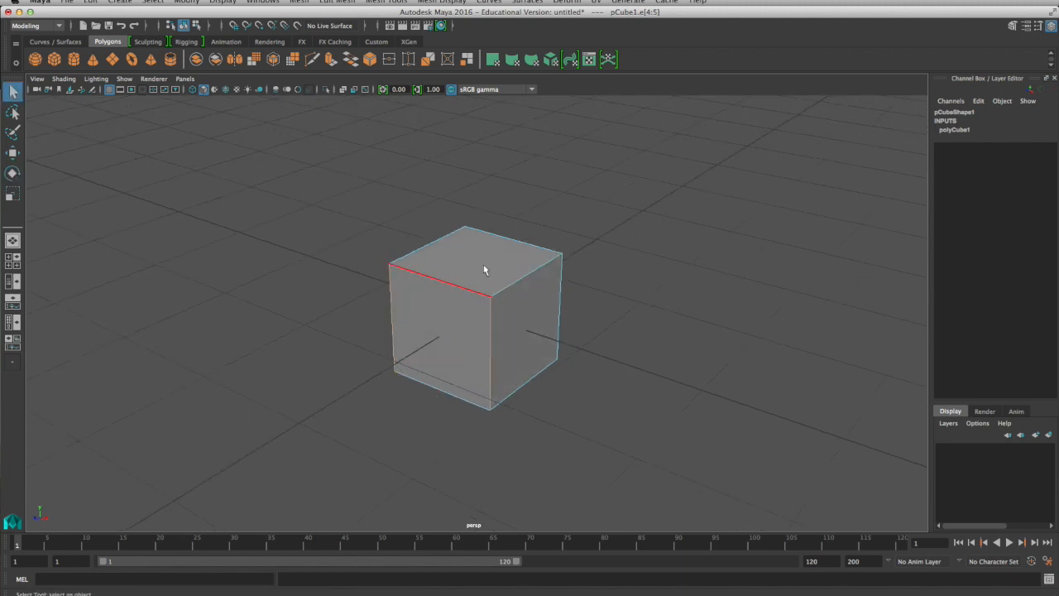
pyautogui.rightClick(485, 269)
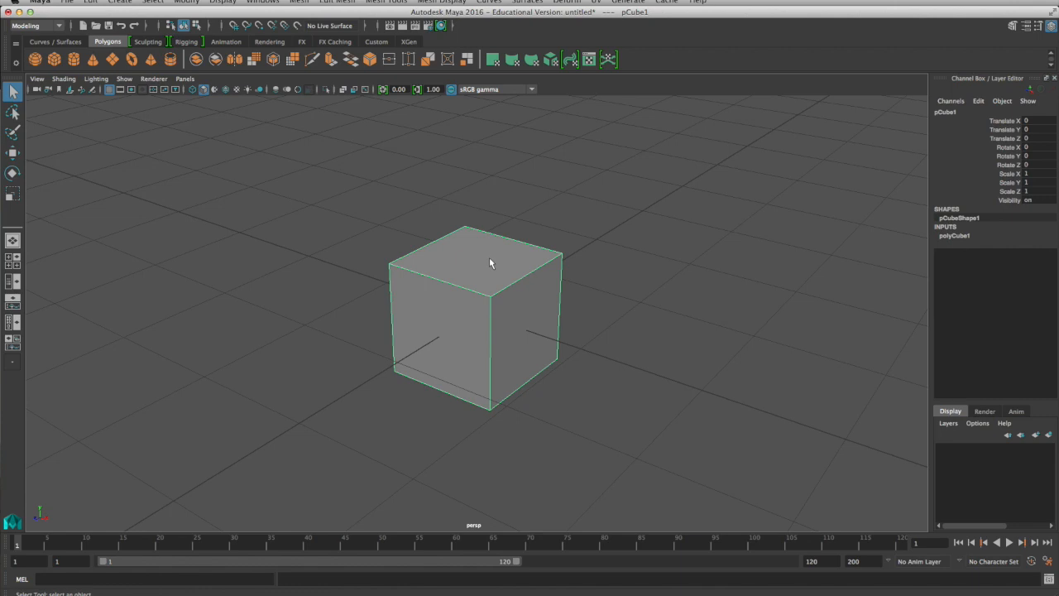
pyautogui.click(13, 153)
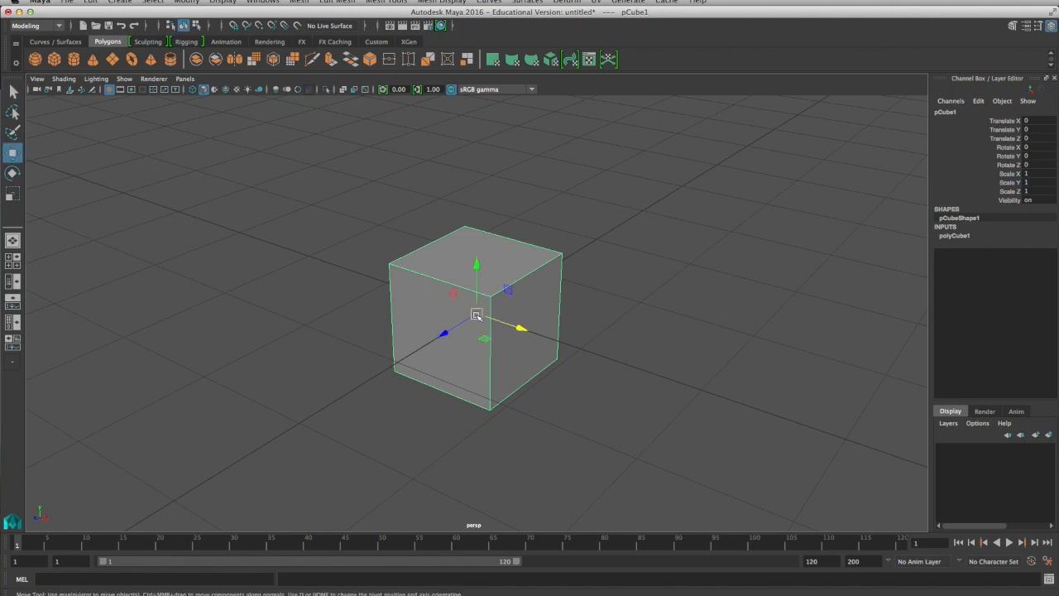
pyautogui.moveTo(476, 316); pyautogui.dragTo(488, 265)
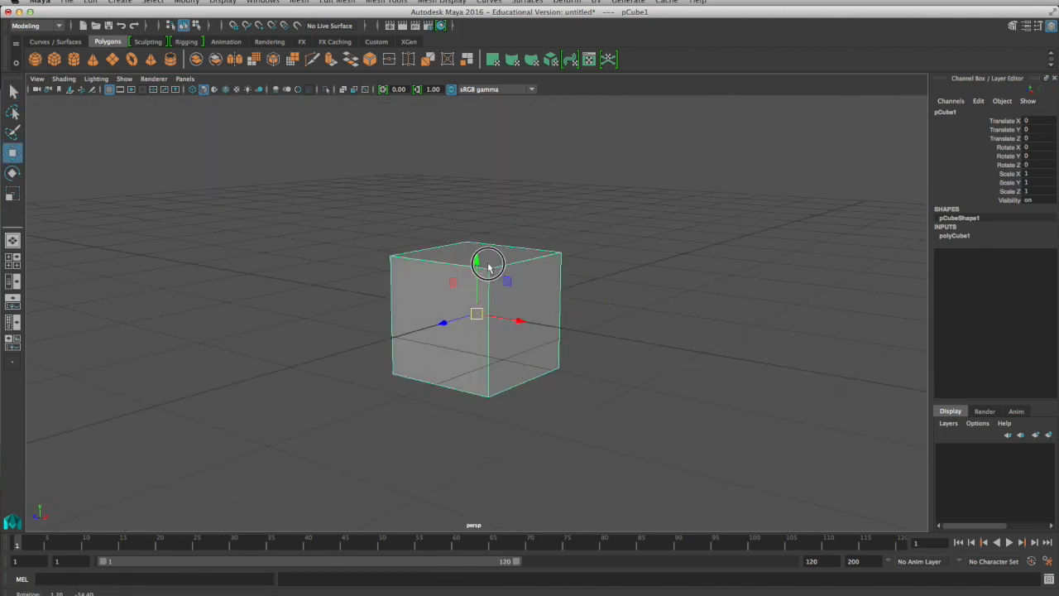
pyautogui.moveTo(488, 265); pyautogui.dragTo(503, 248)
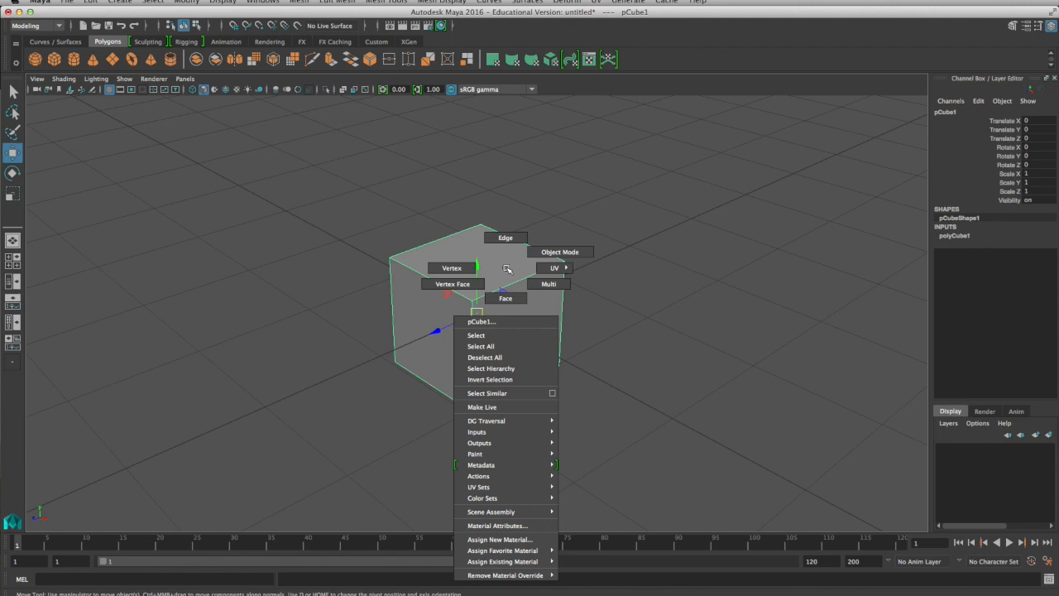
pyautogui.moveTo(483, 498)
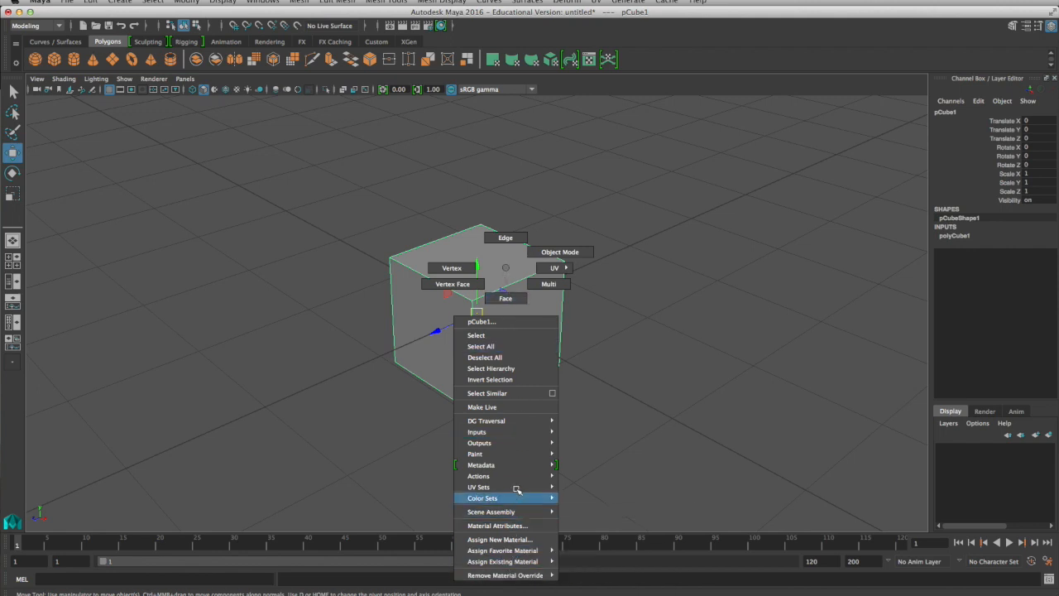
pyautogui.moveTo(484, 345)
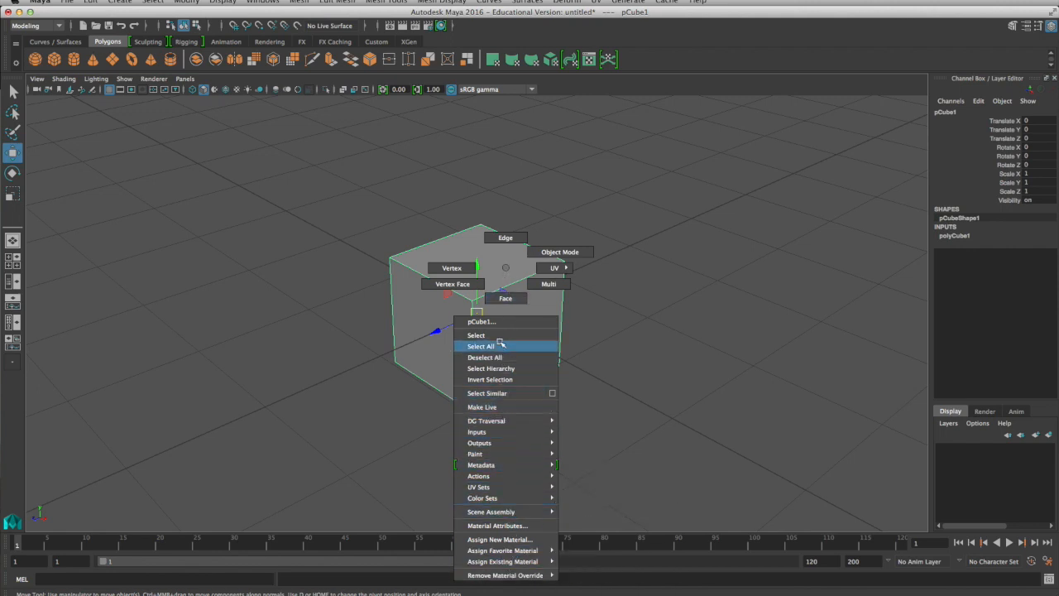
pyautogui.moveTo(506, 269)
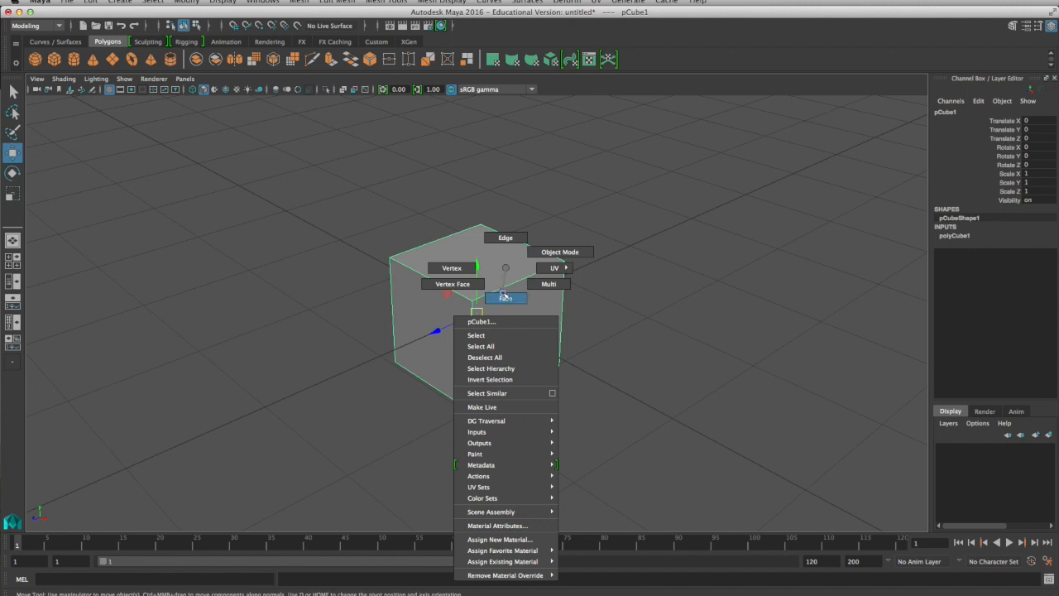
pyautogui.moveTo(506, 238)
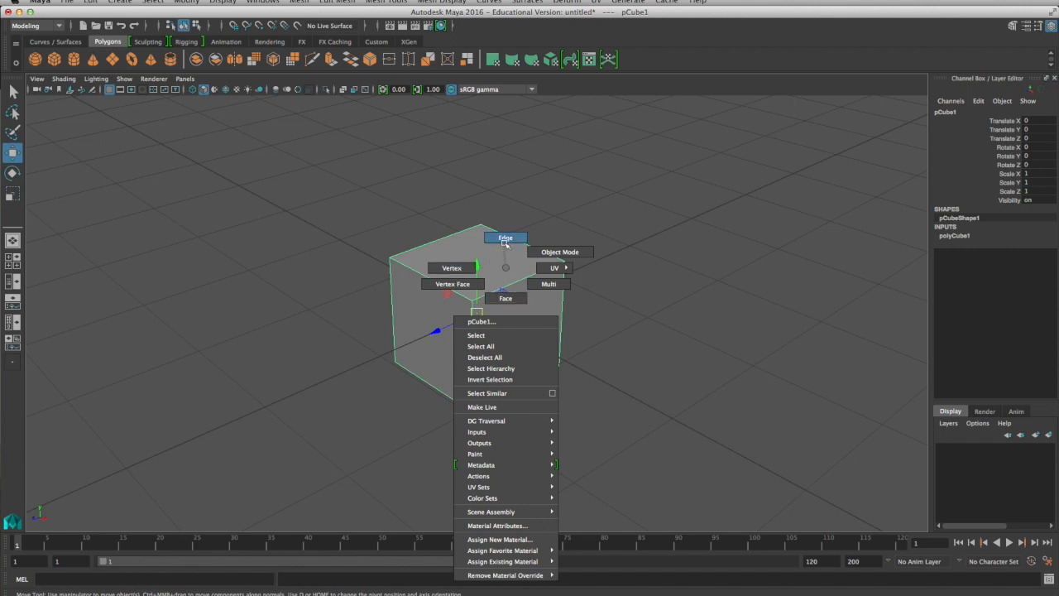
pyautogui.moveTo(561, 251)
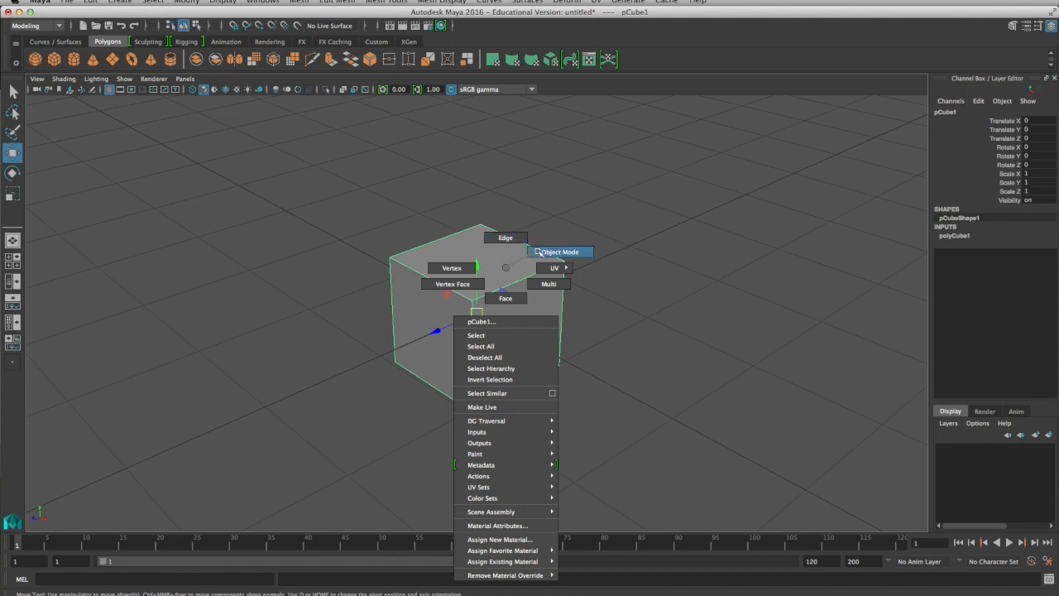
pyautogui.moveTo(452, 284)
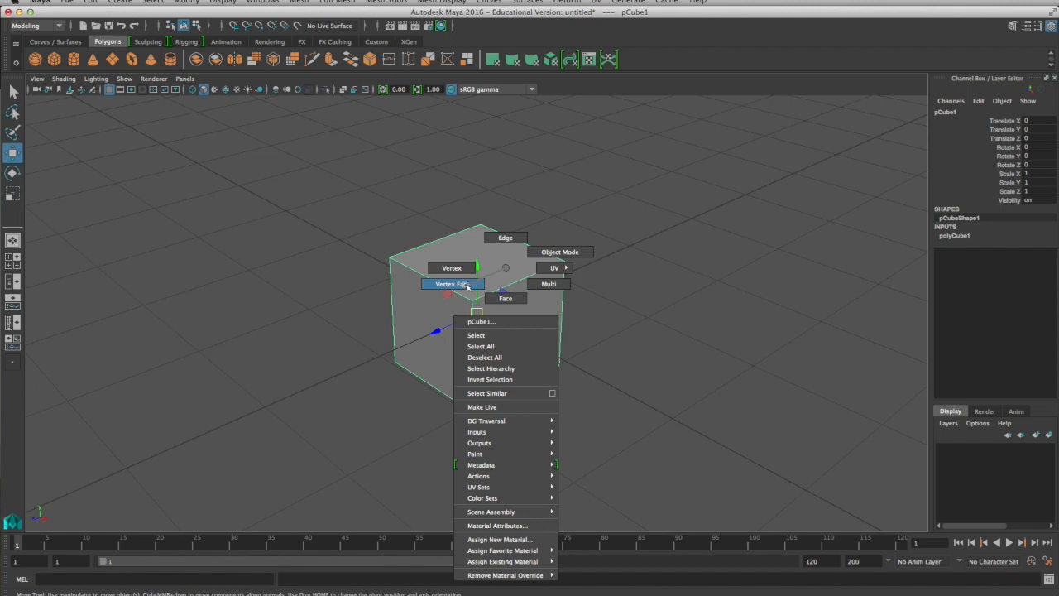
pyautogui.moveTo(452, 267)
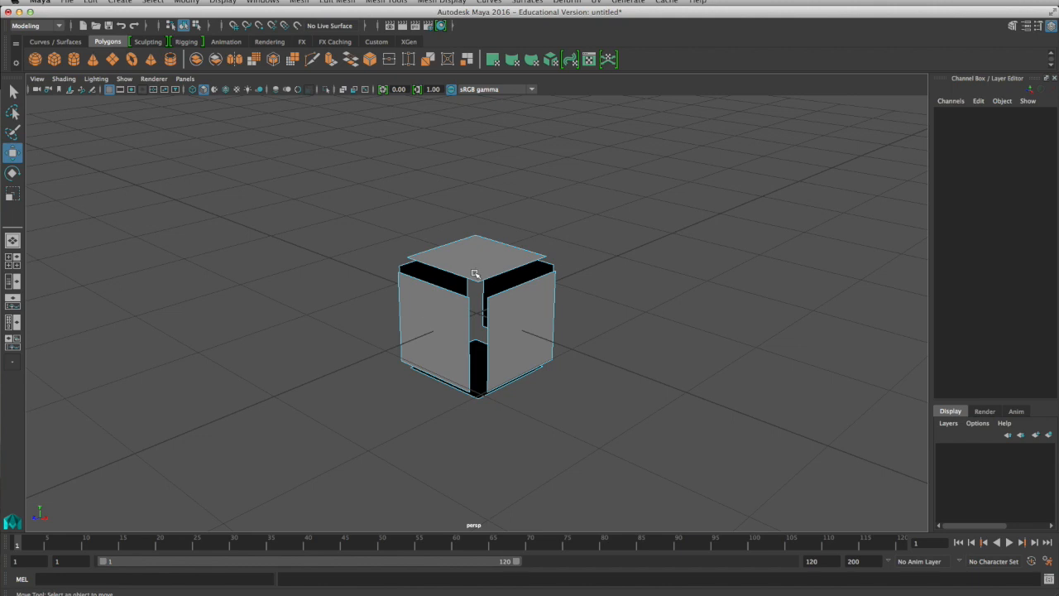
# Right-click pCube1 to open the marking menu for picking Face mode
pyautogui.rightClick(476, 273)
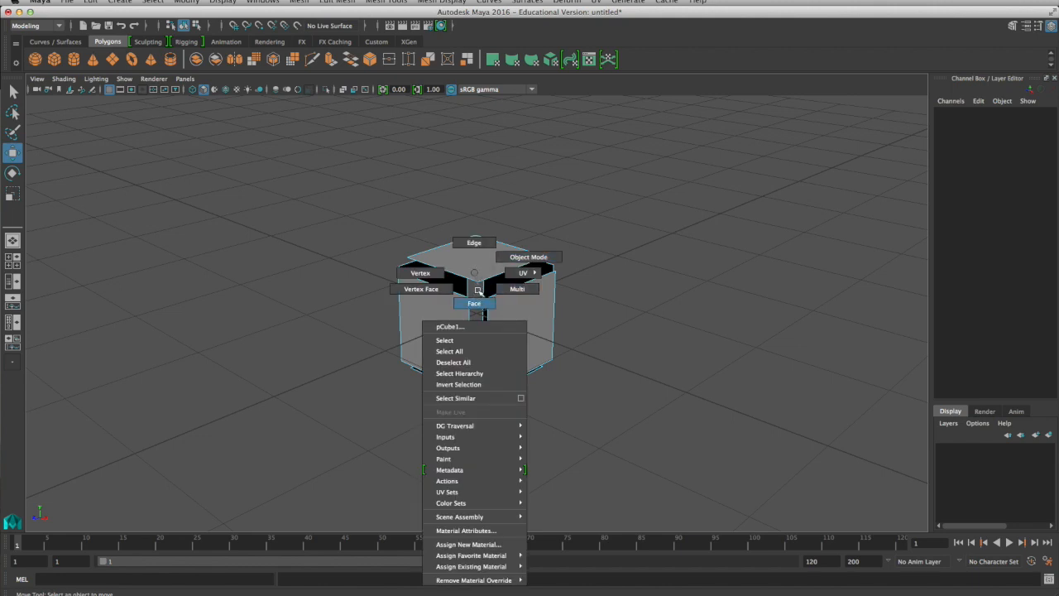
pyautogui.moveTo(475, 243)
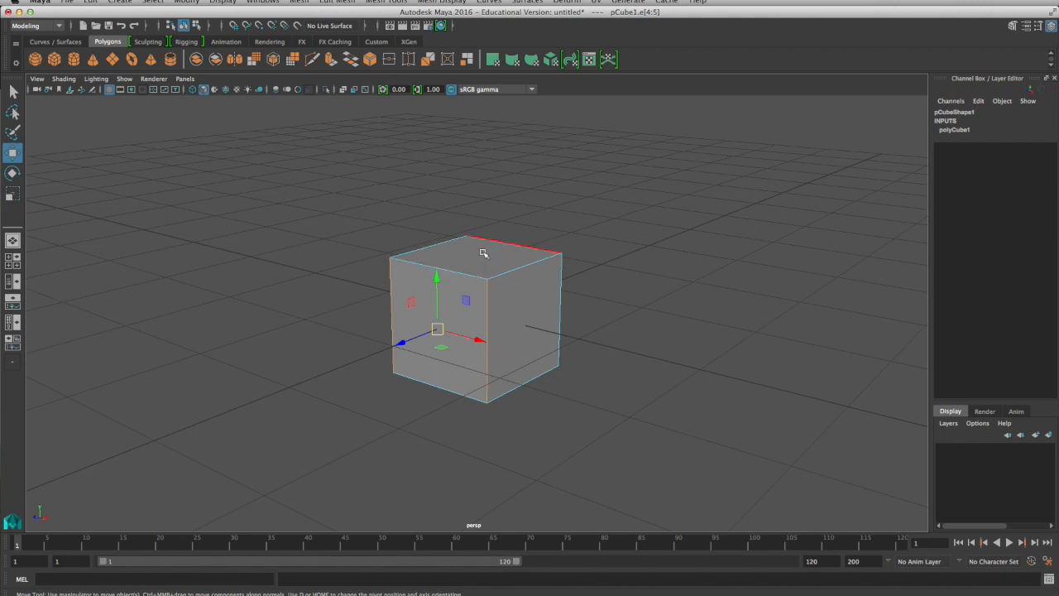
# Select the cube's right side face and apply Edit Mesh > Extrude to it
pyautogui.rightClick(484, 253)
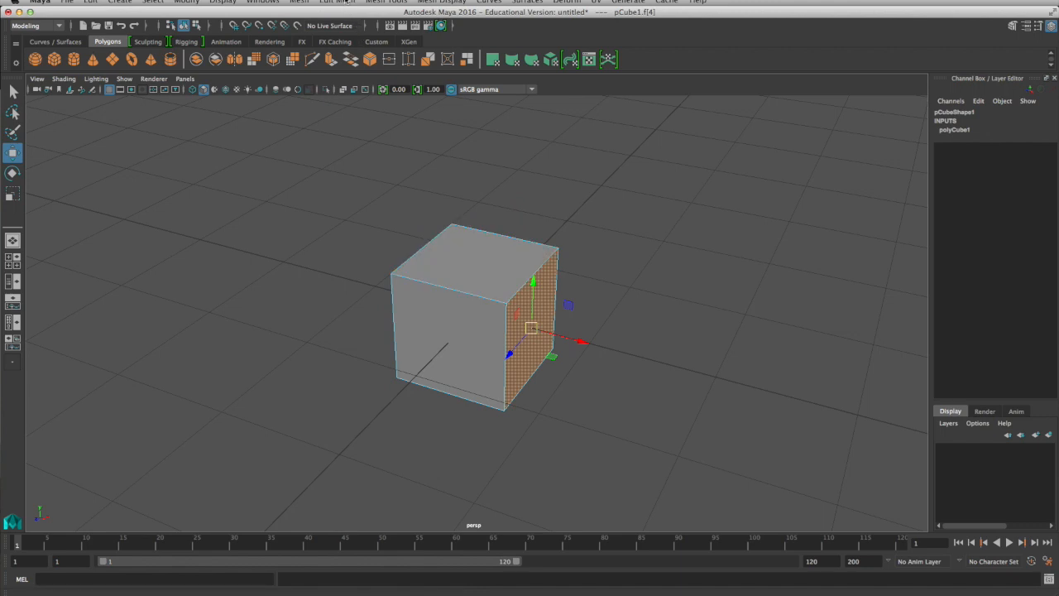
pyautogui.click(336, 2)
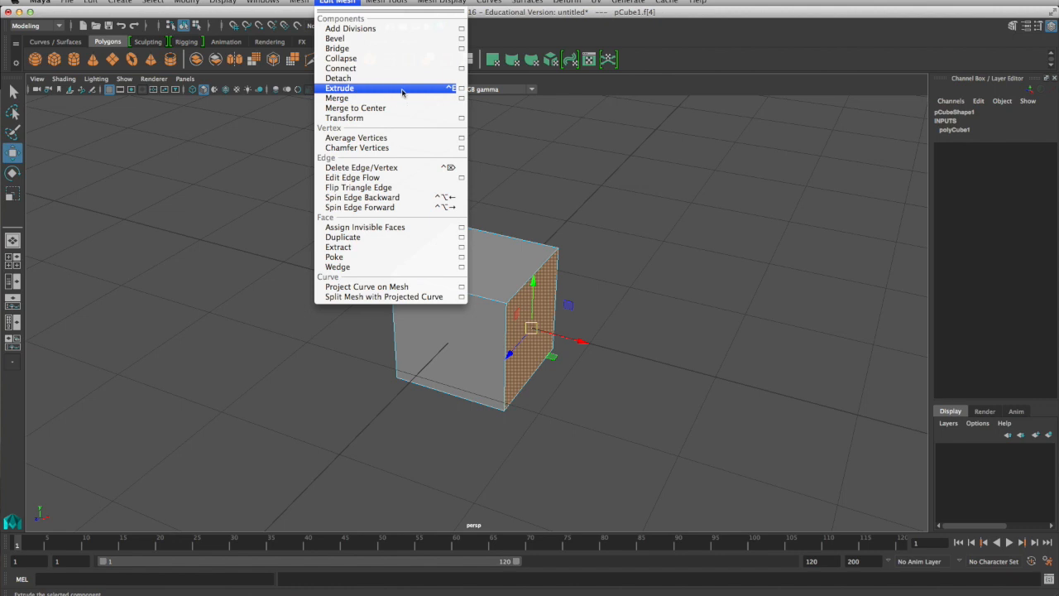
pyautogui.moveTo(383, 88)
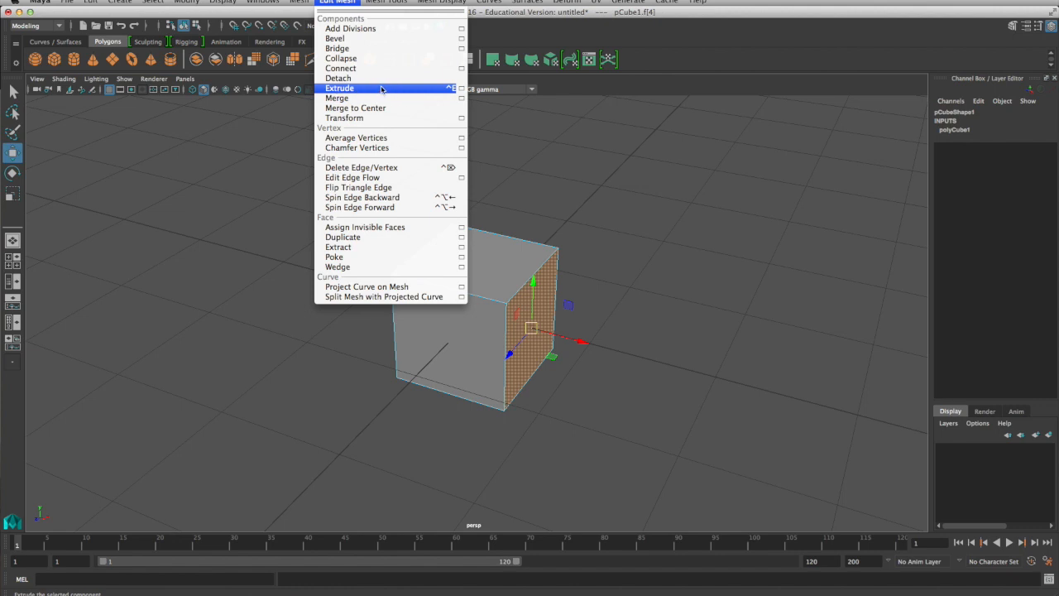
pyautogui.click(339, 88)
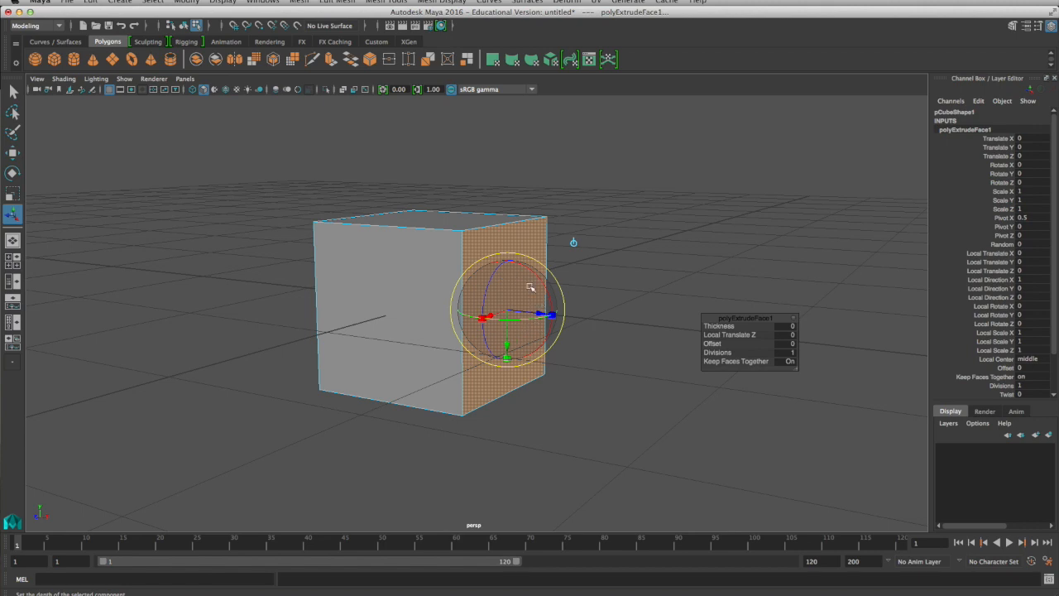
pyautogui.moveTo(509, 286)
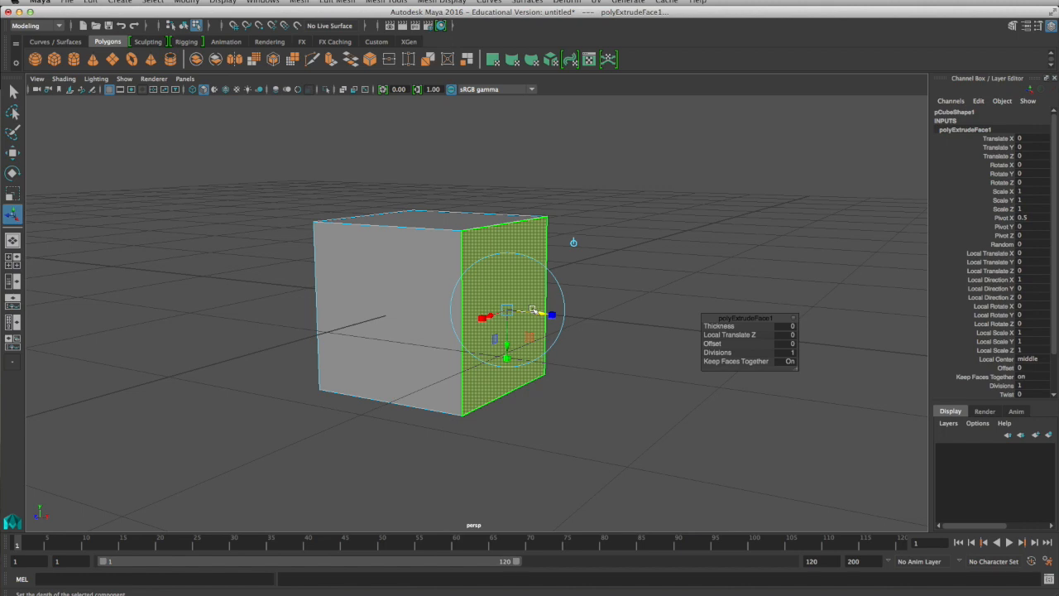
pyautogui.moveTo(495, 248)
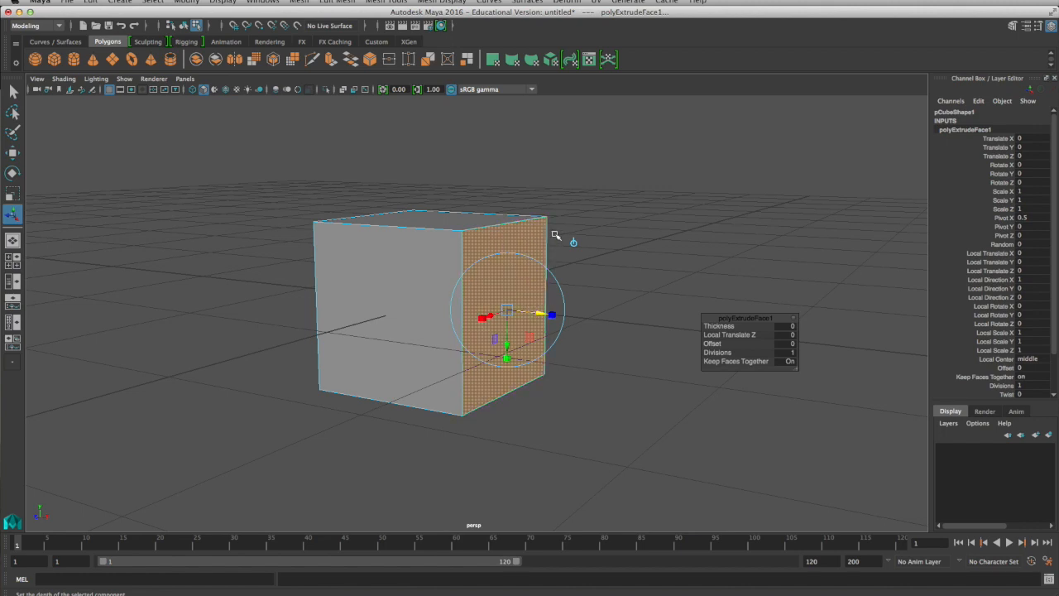
pyautogui.moveTo(510, 395)
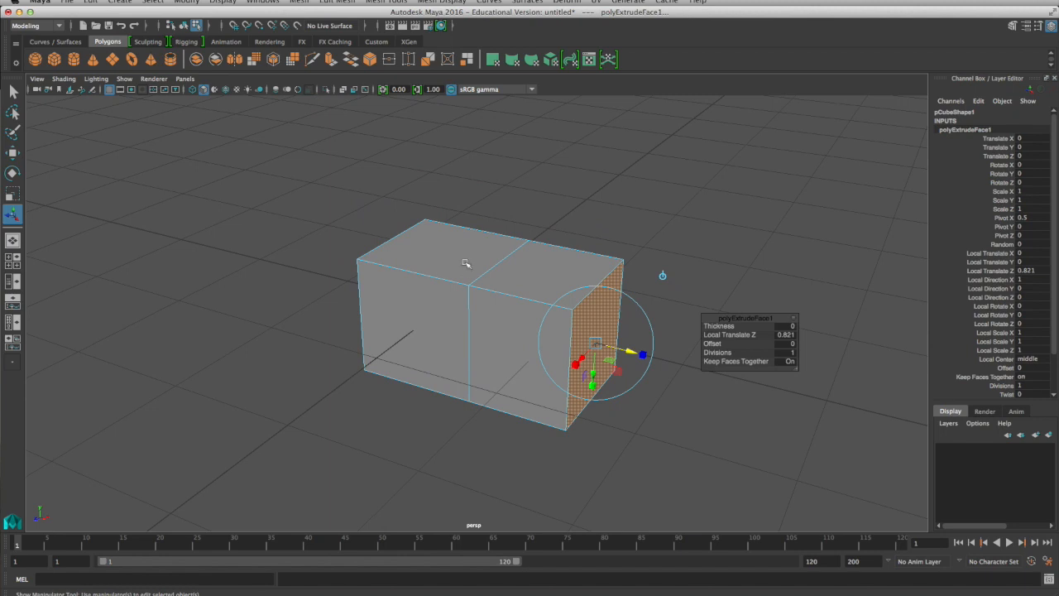
# Extrude the top and side faces, dragging new sections outward and sideways, then orbit the view
pyautogui.click(337, 2)
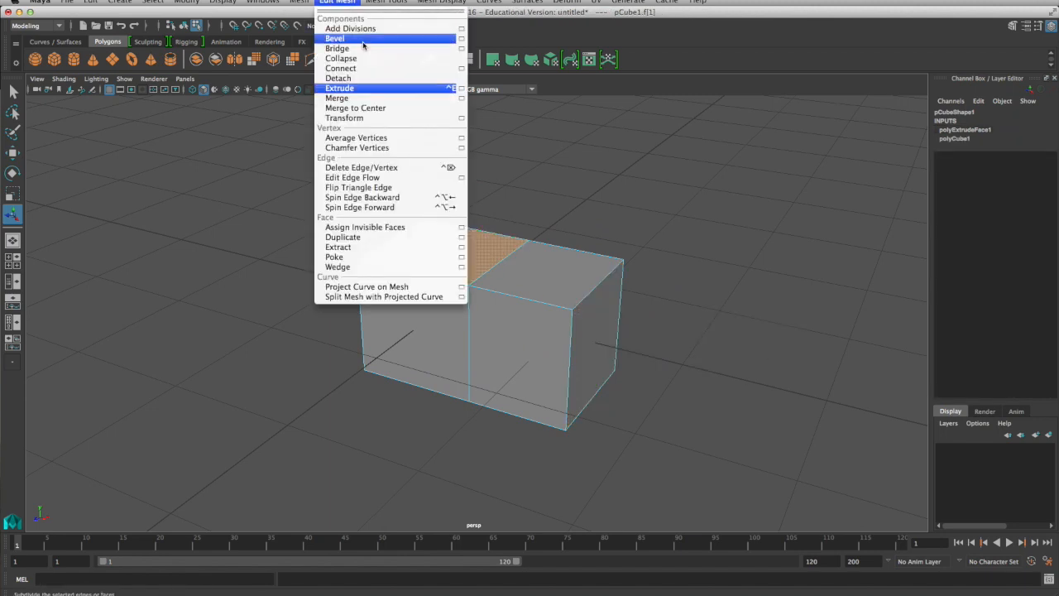
pyautogui.click(340, 88)
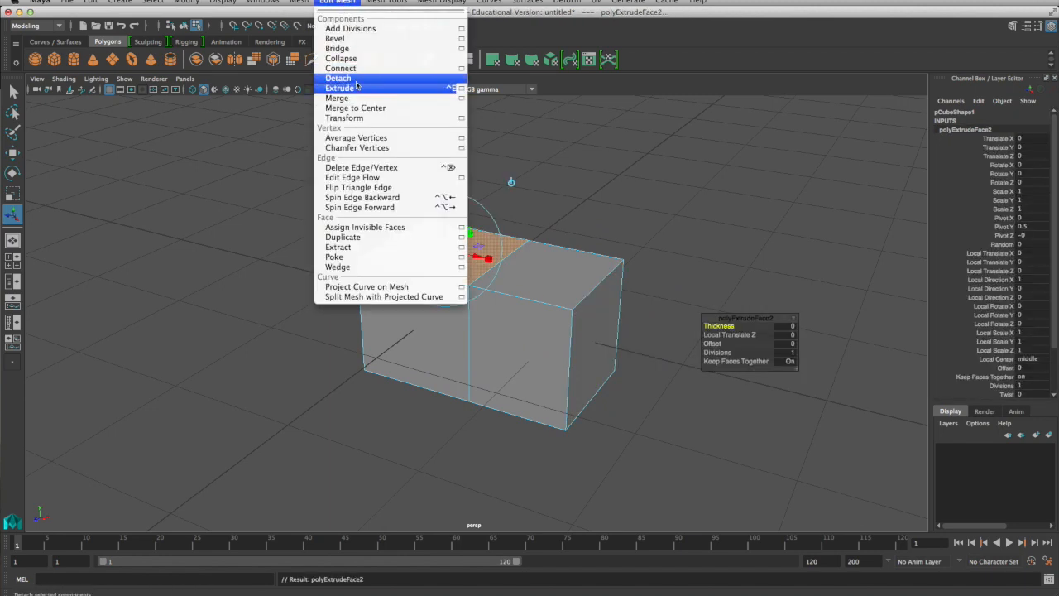
pyautogui.moveTo(356, 88)
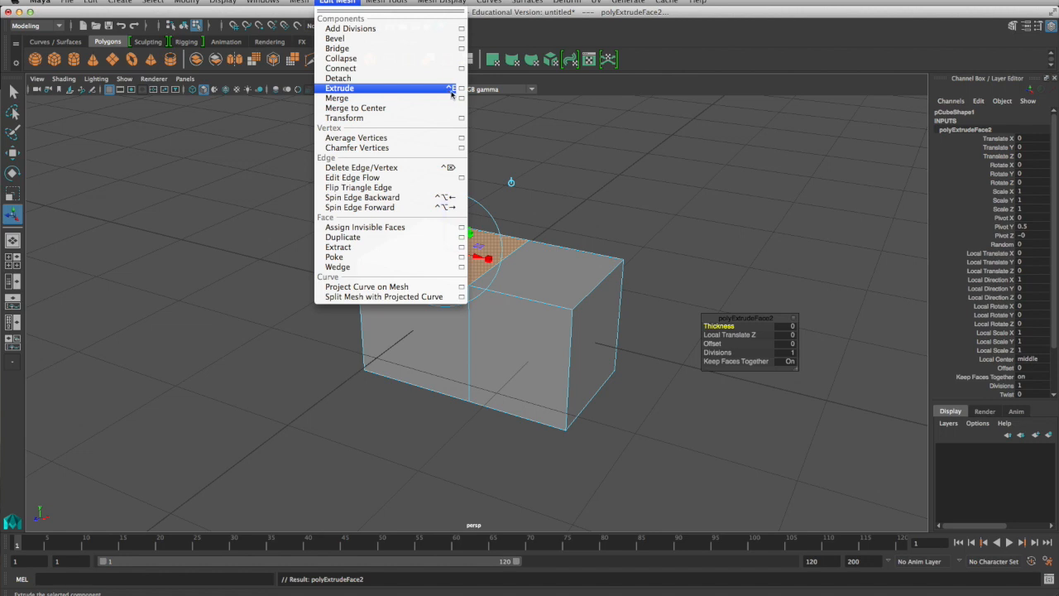
pyautogui.click(340, 87)
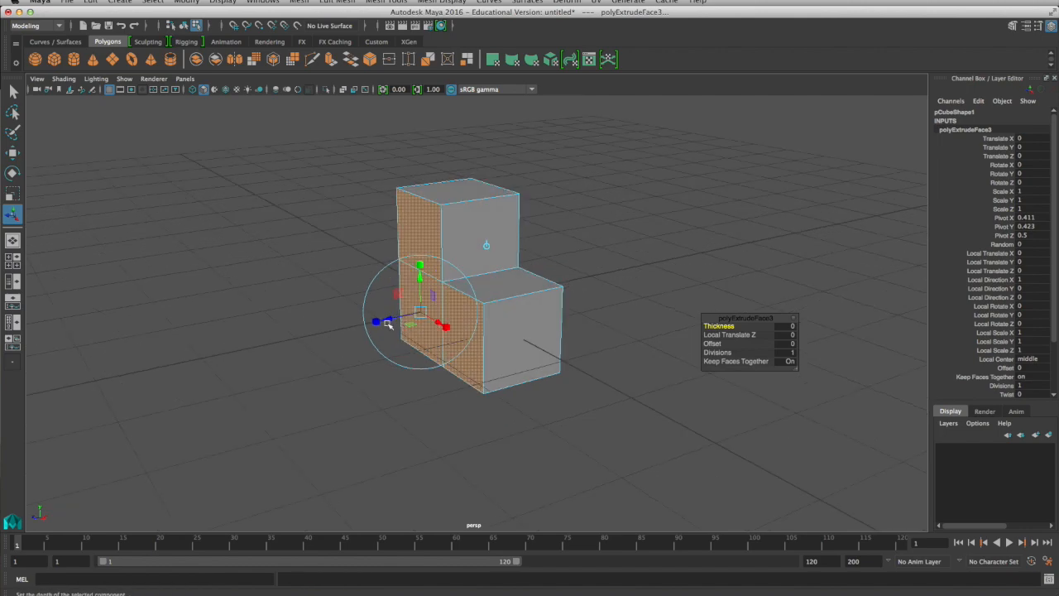
pyautogui.moveTo(389, 325); pyautogui.dragTo(300, 321)
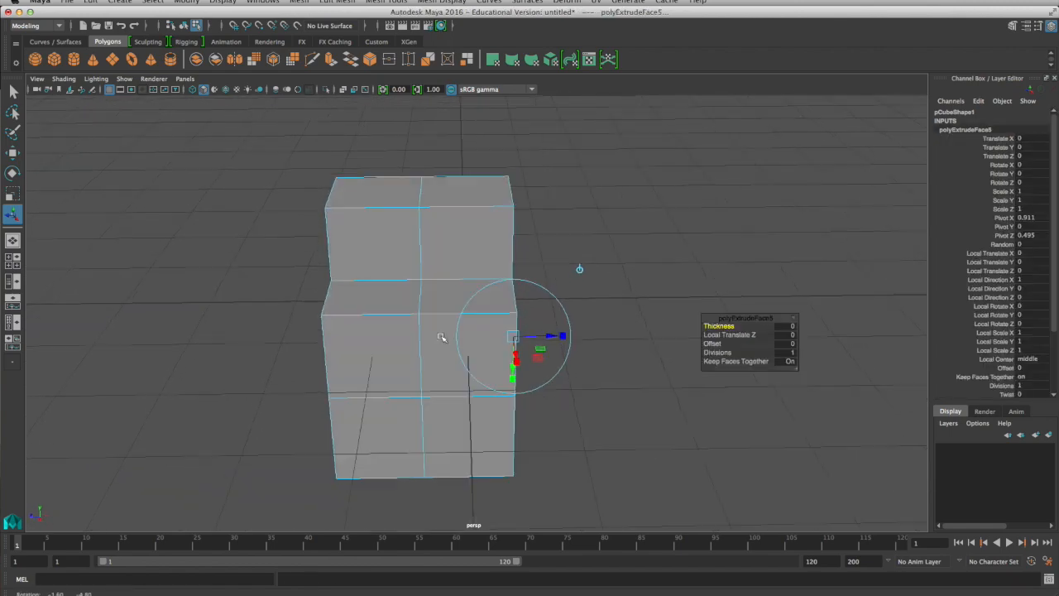
pyautogui.moveTo(563, 336); pyautogui.dragTo(692, 336)
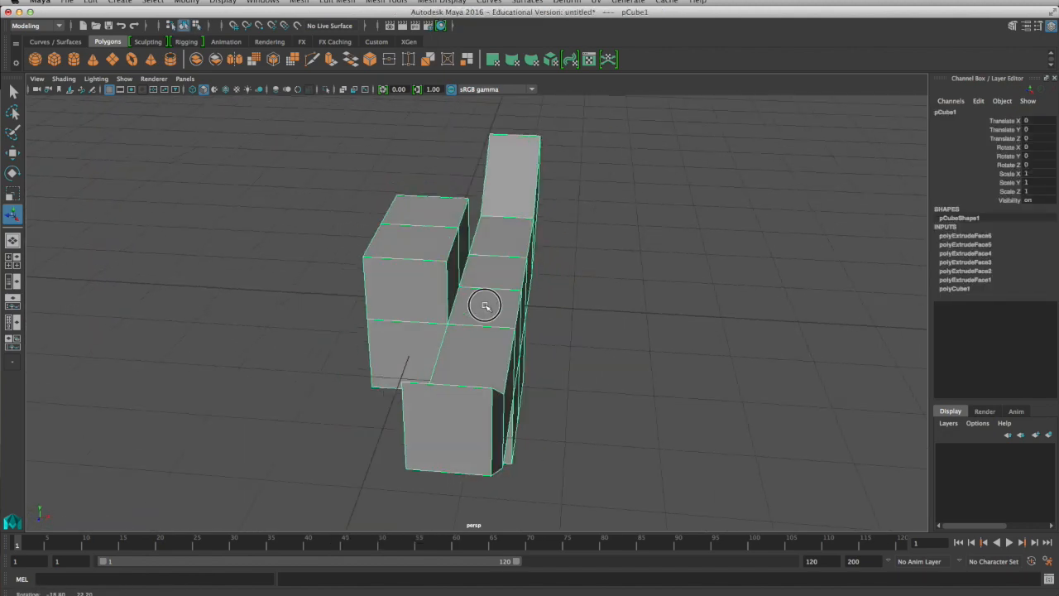
pyautogui.moveTo(486, 304); pyautogui.dragTo(426, 308)
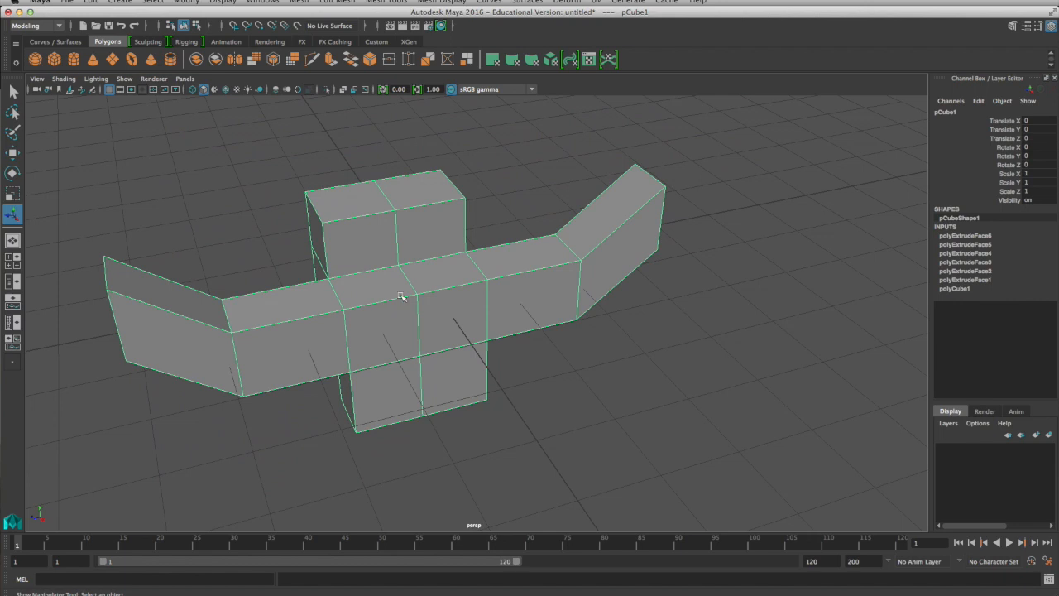
pyautogui.moveTo(417, 289)
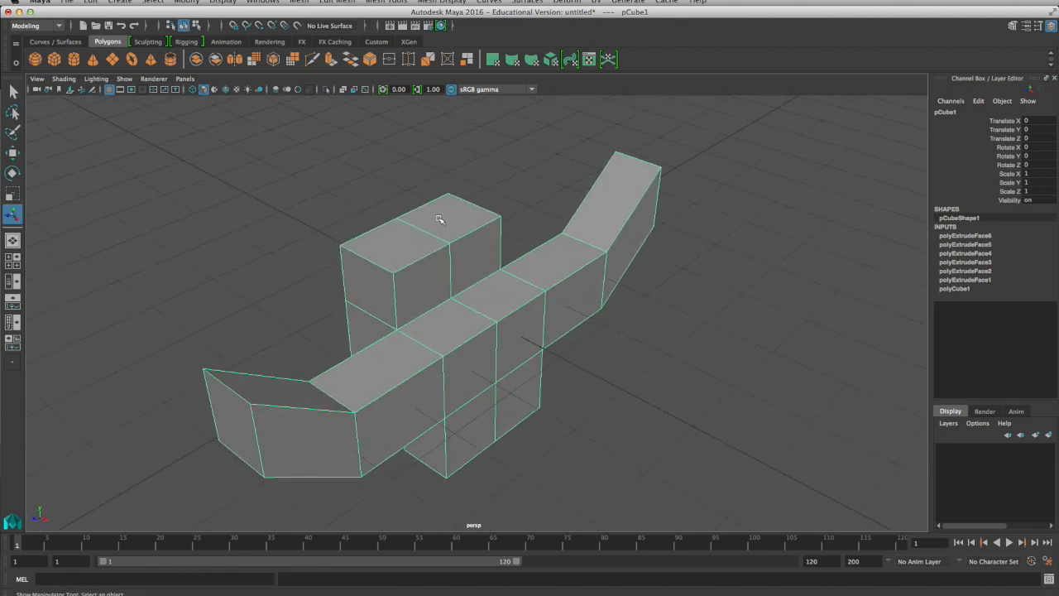
# Select both top faces of the upright block and apply Edit Mesh > Extrude
pyautogui.click(410, 240)
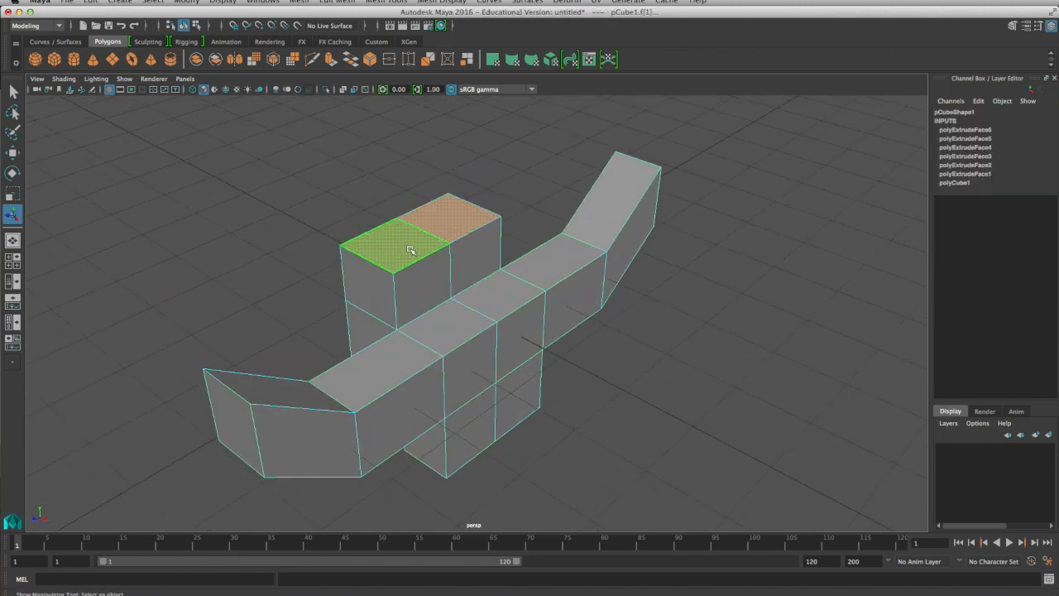
pyautogui.click(337, 1)
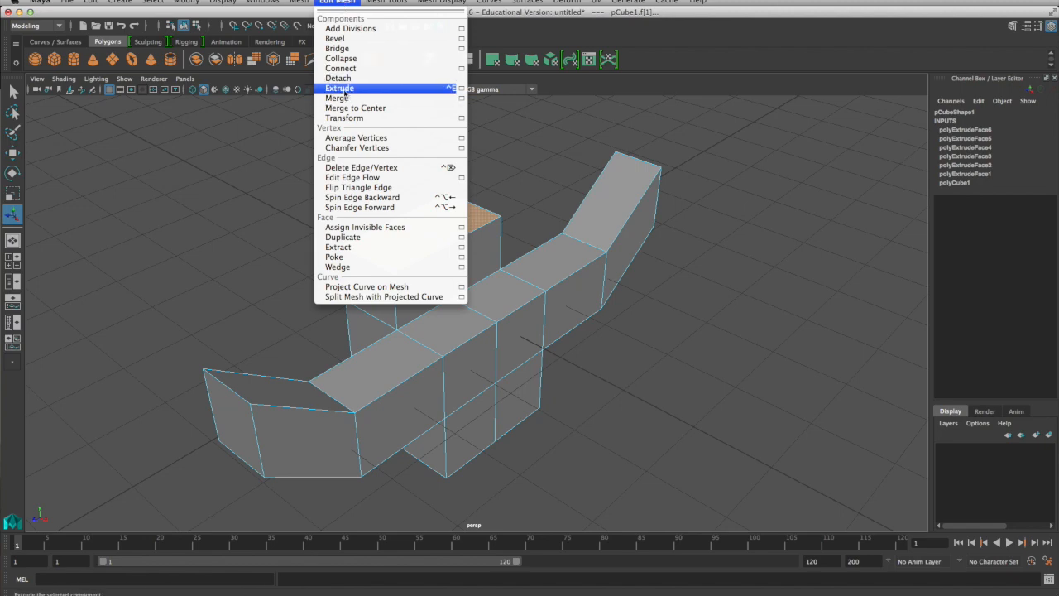
pyautogui.click(339, 88)
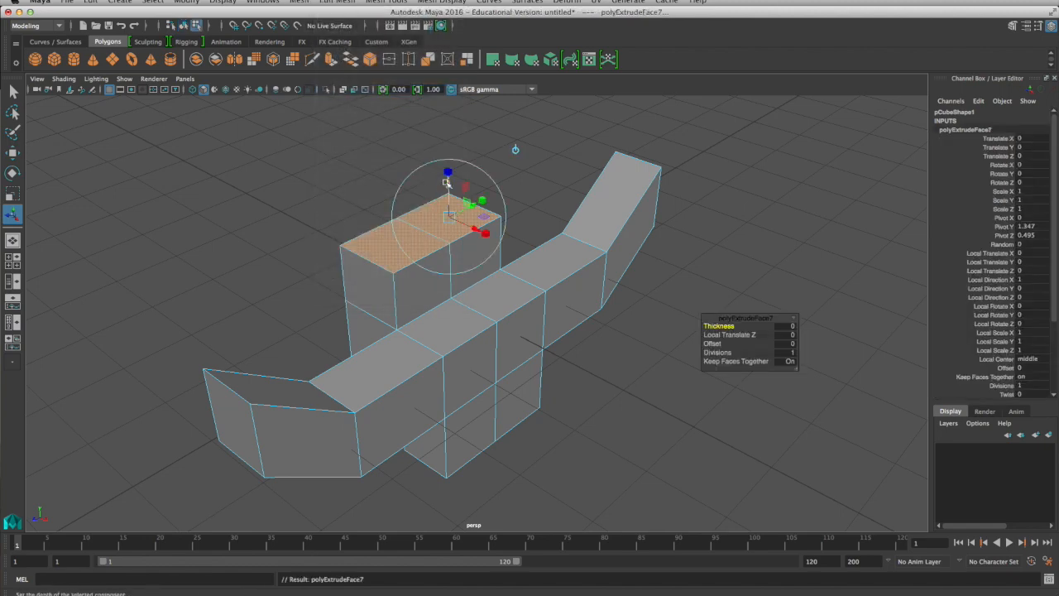
pyautogui.click(436, 187)
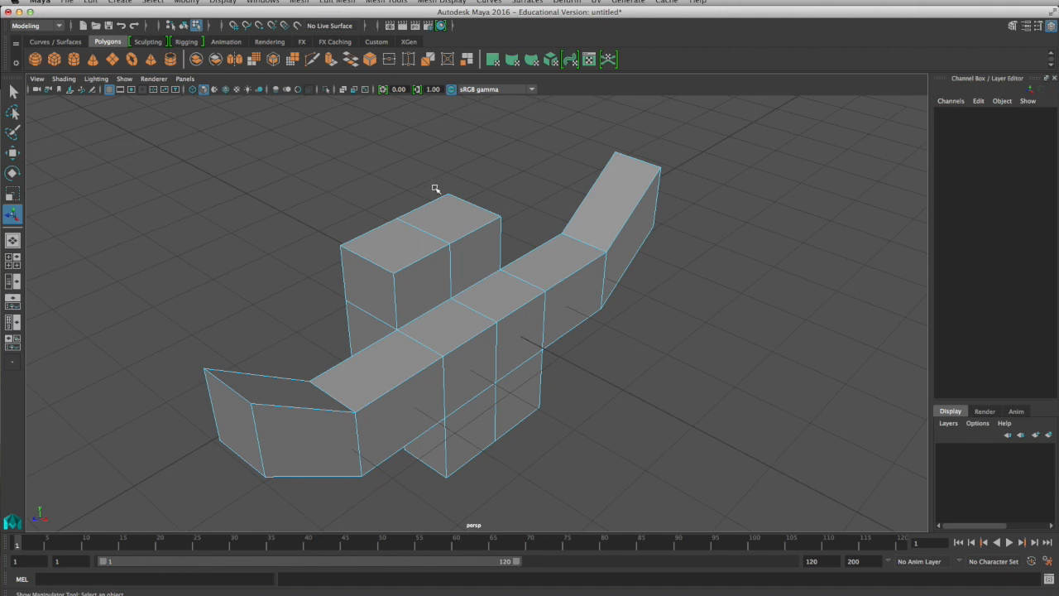
pyautogui.click(449, 214)
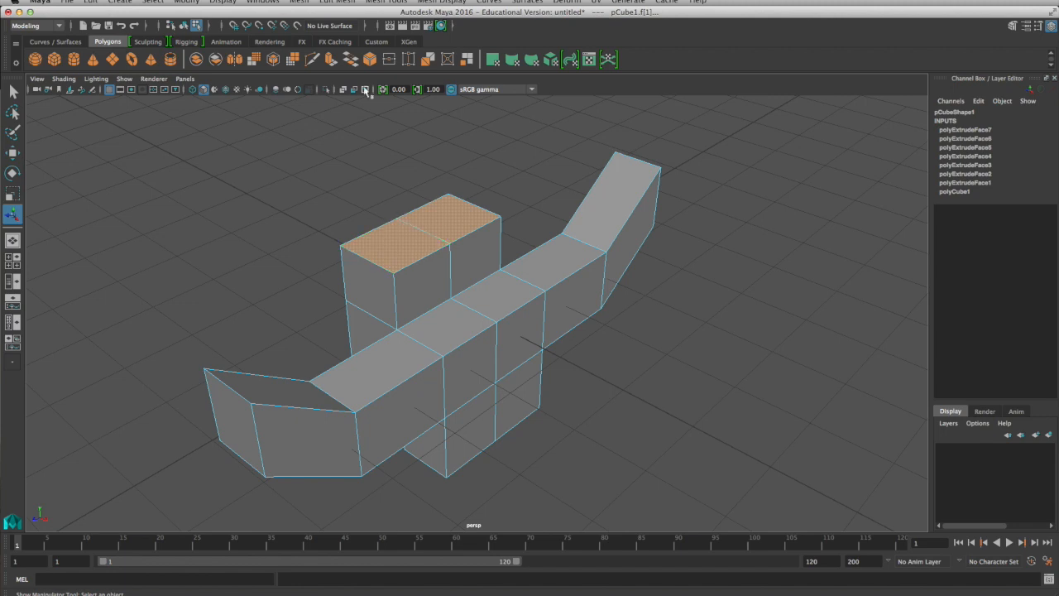
pyautogui.click(337, 2)
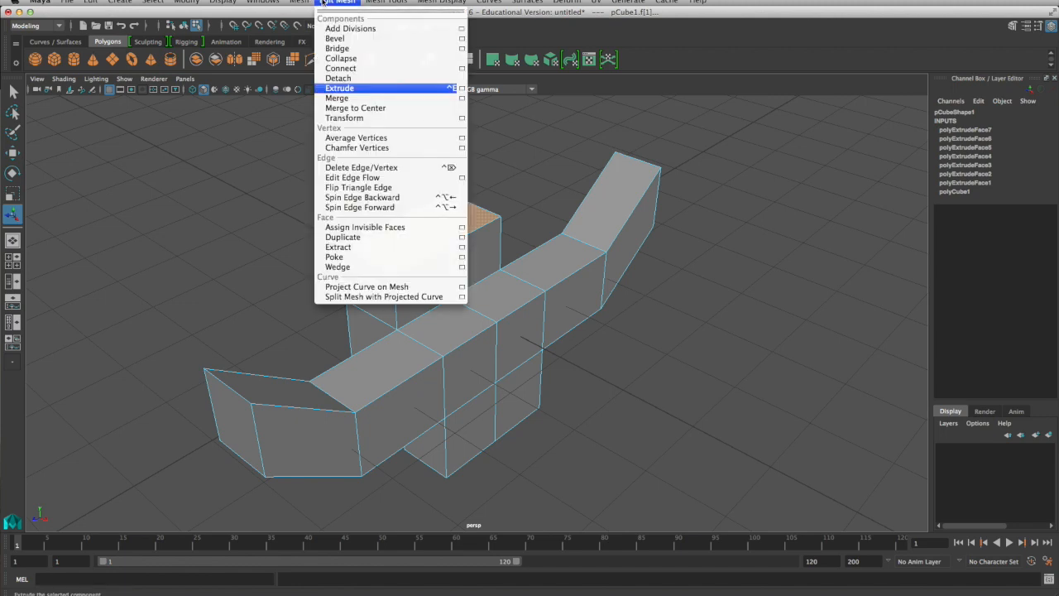
pyautogui.click(339, 88)
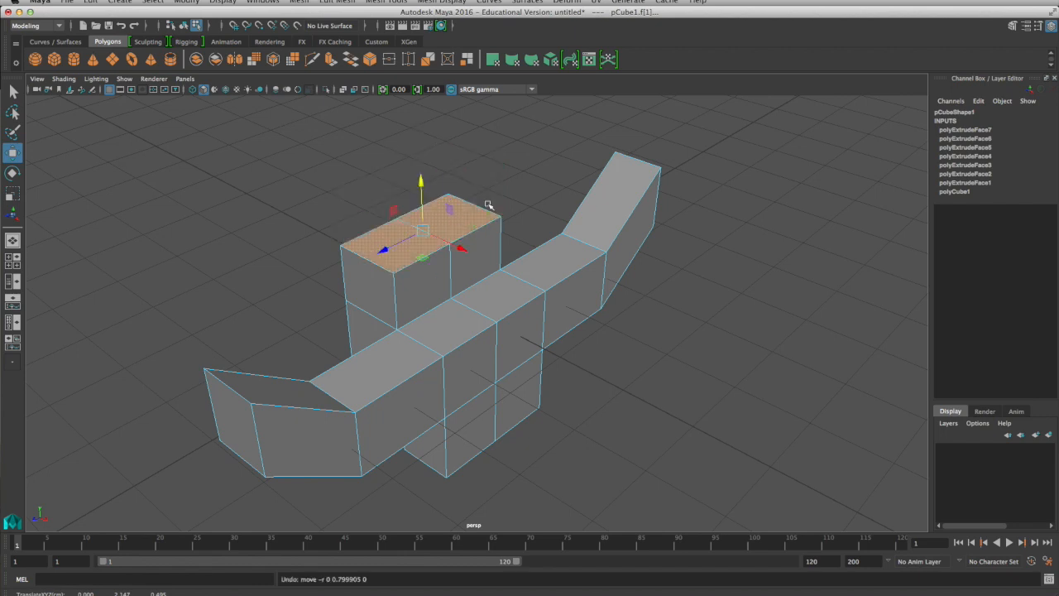
# Undo the extra PolyExtrude, then select the whole pCube1 object to check its history
pyautogui.click(418, 176)
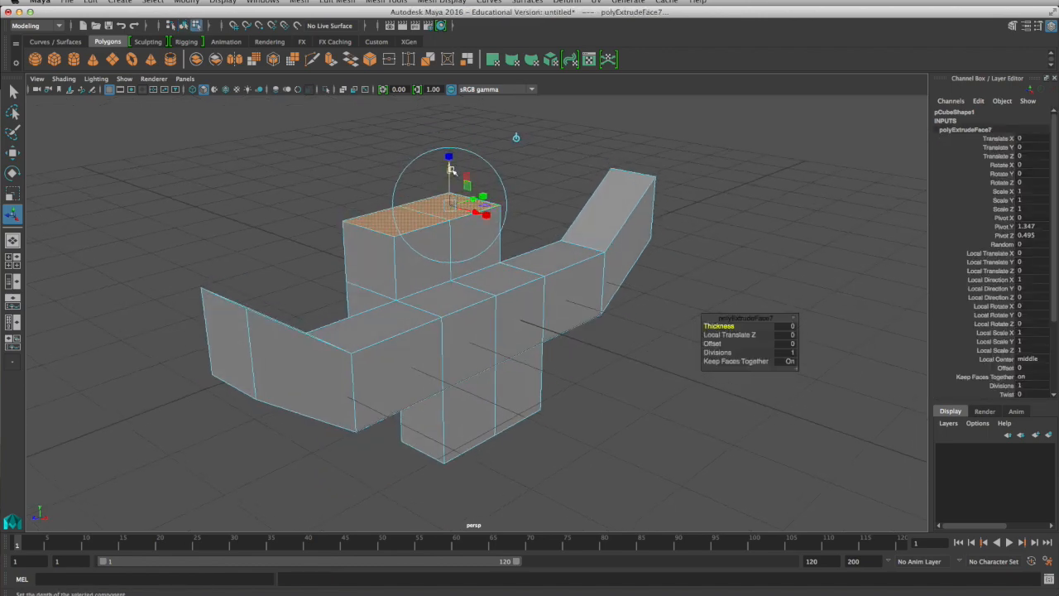
pyautogui.moveTo(449, 165); pyautogui.dragTo(447, 128)
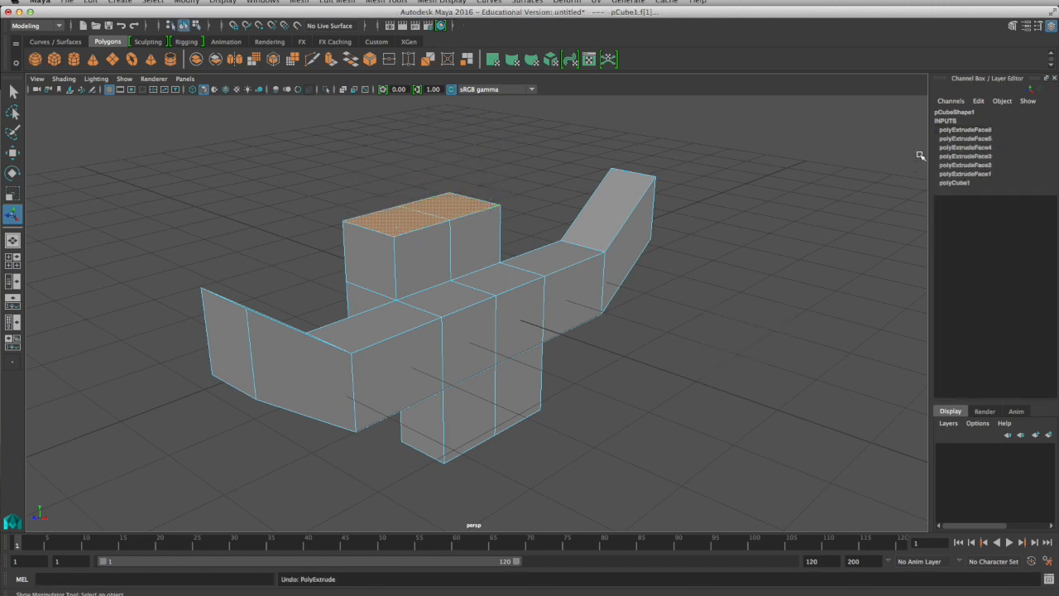
pyautogui.moveTo(577, 172)
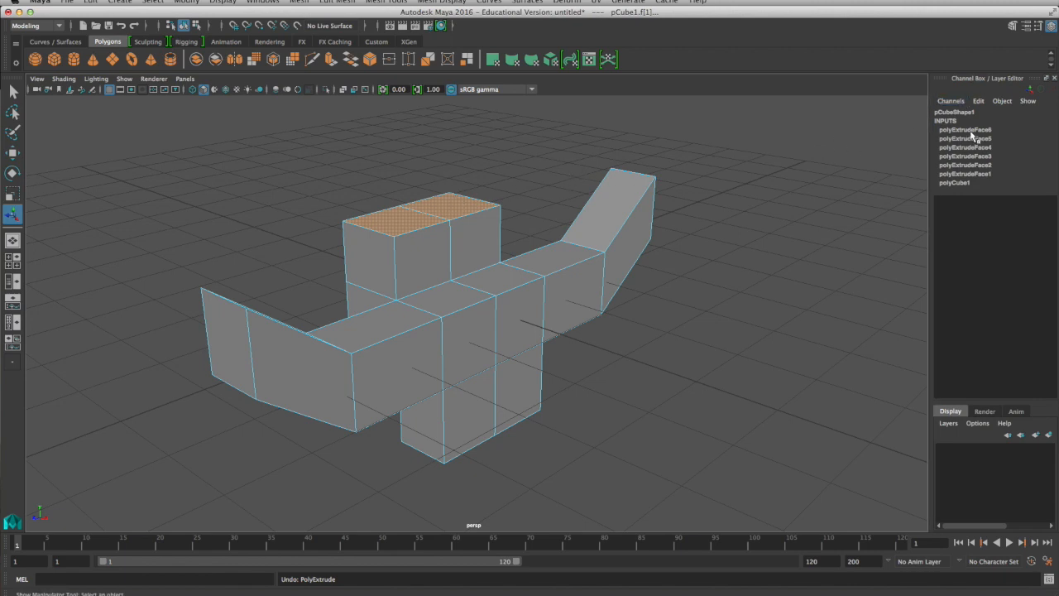
pyautogui.click(813, 190)
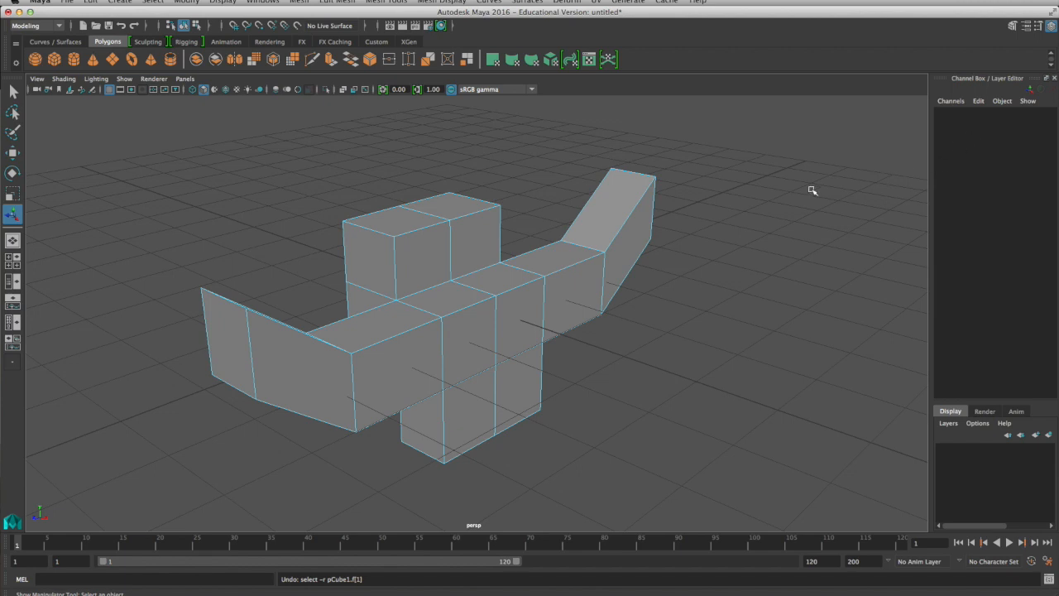
pyautogui.click(608, 198)
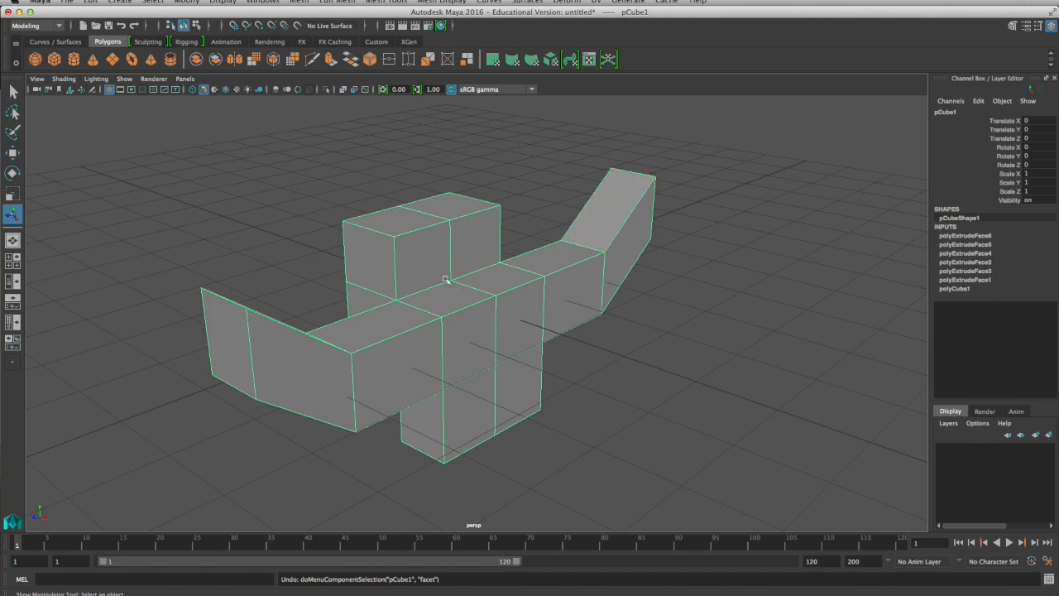
# Select the upright block's two top faces and extrude them into a taller section
pyautogui.rightClick(447, 281)
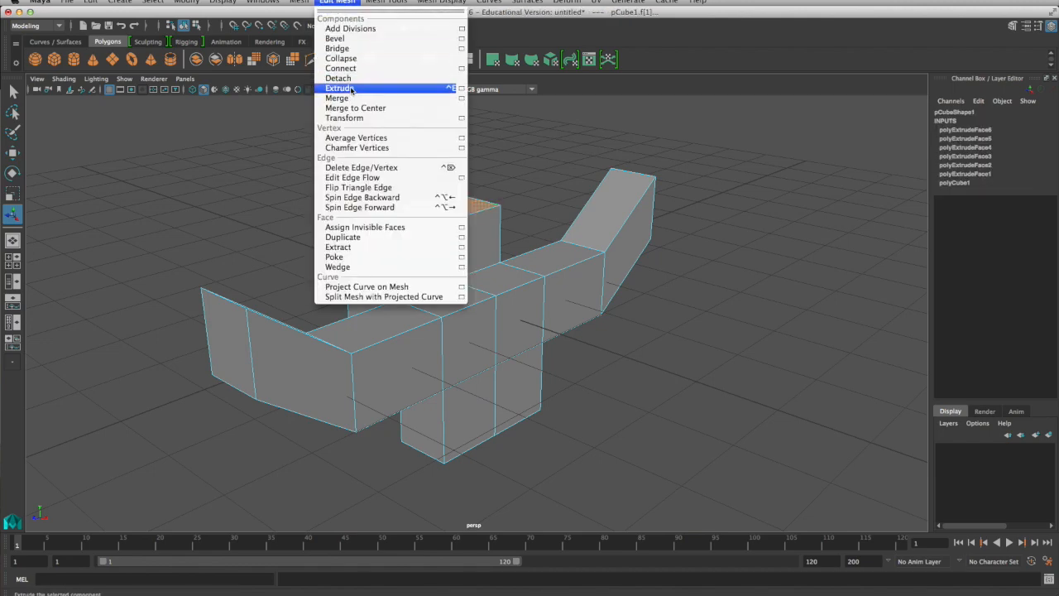
pyautogui.click(340, 88)
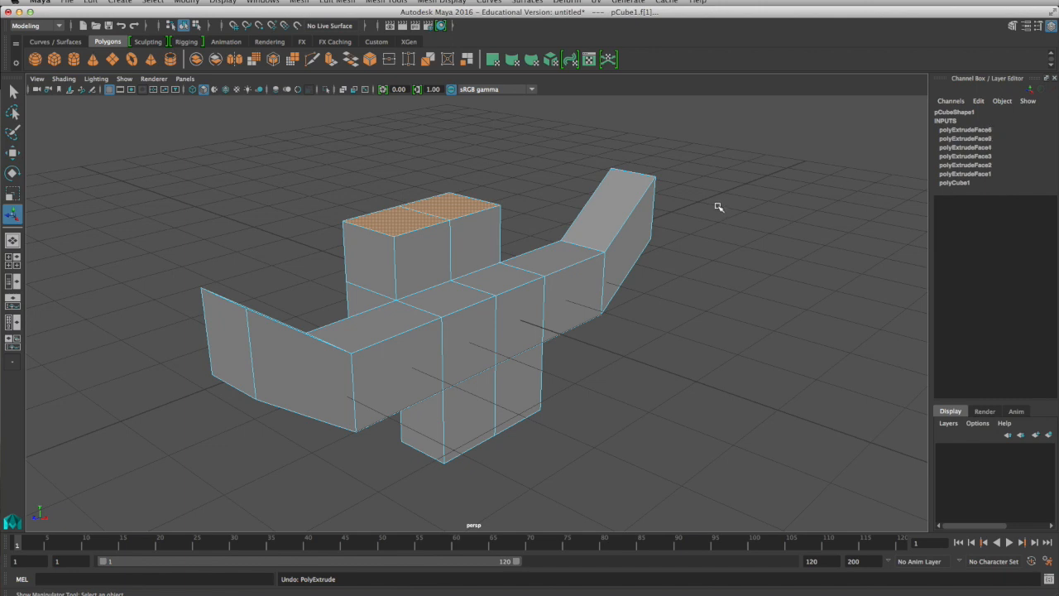
pyautogui.moveTo(336, 574)
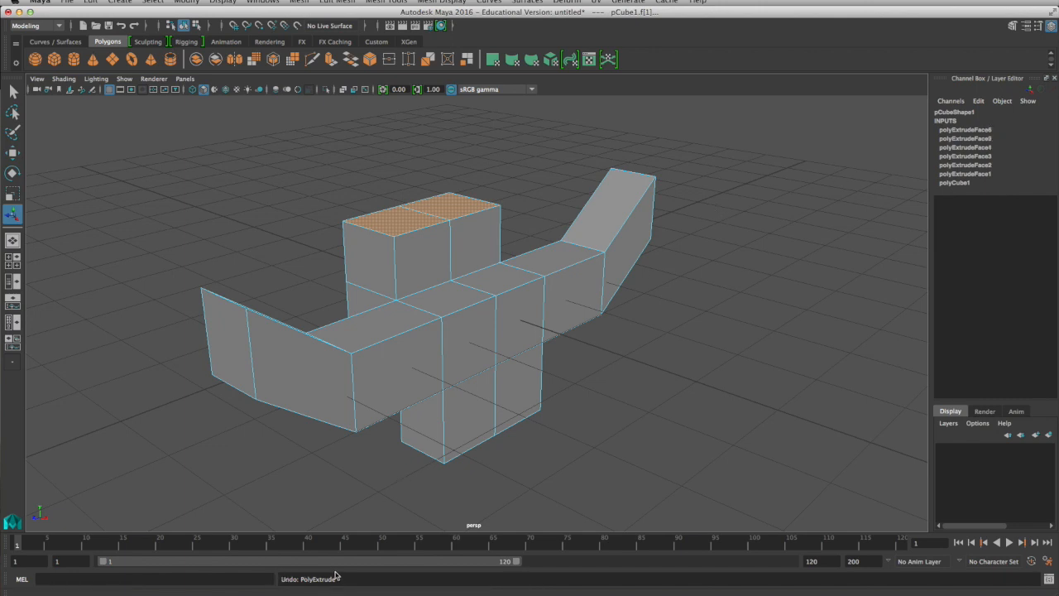
pyautogui.moveTo(289, 584)
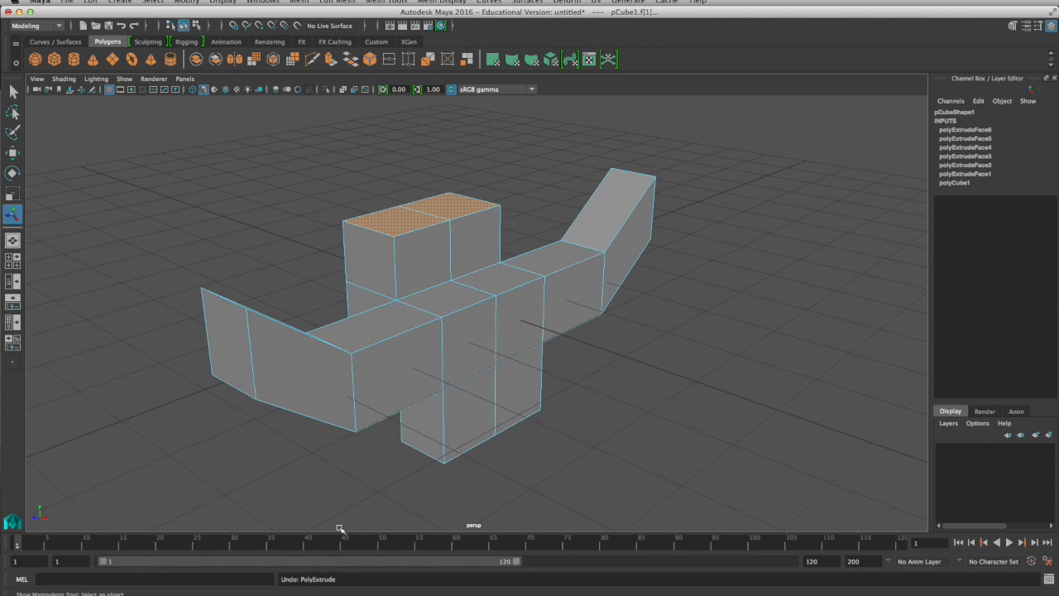
pyautogui.moveTo(406, 220)
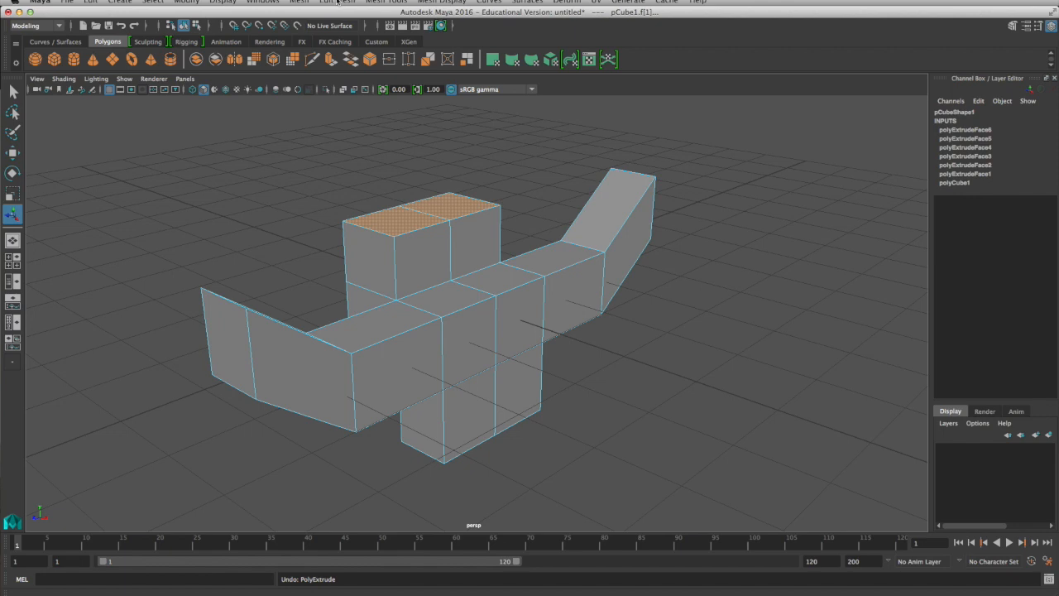
pyautogui.moveTo(337, 6)
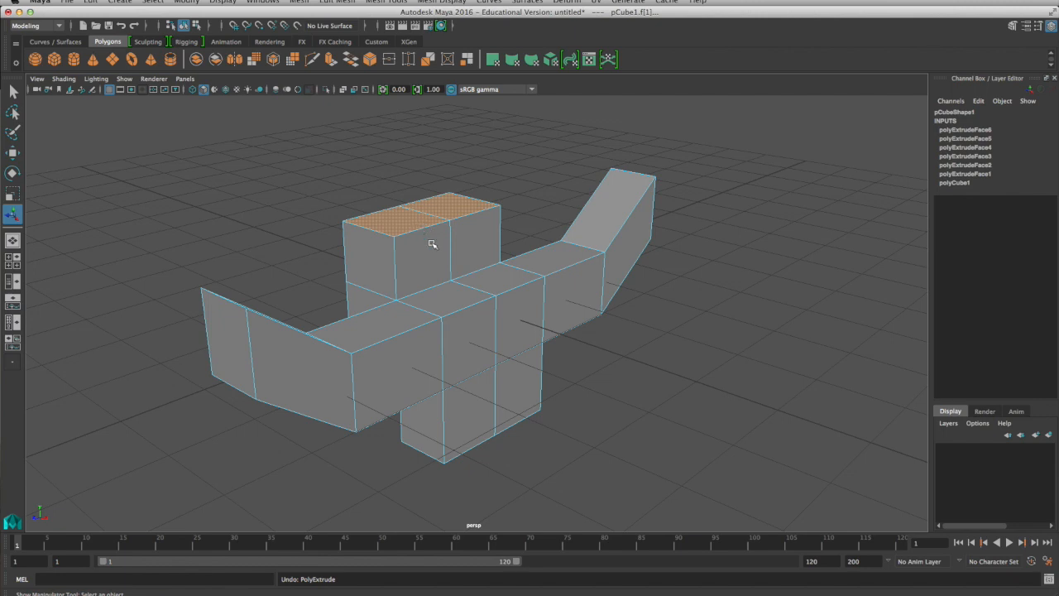
pyautogui.moveTo(462, 212)
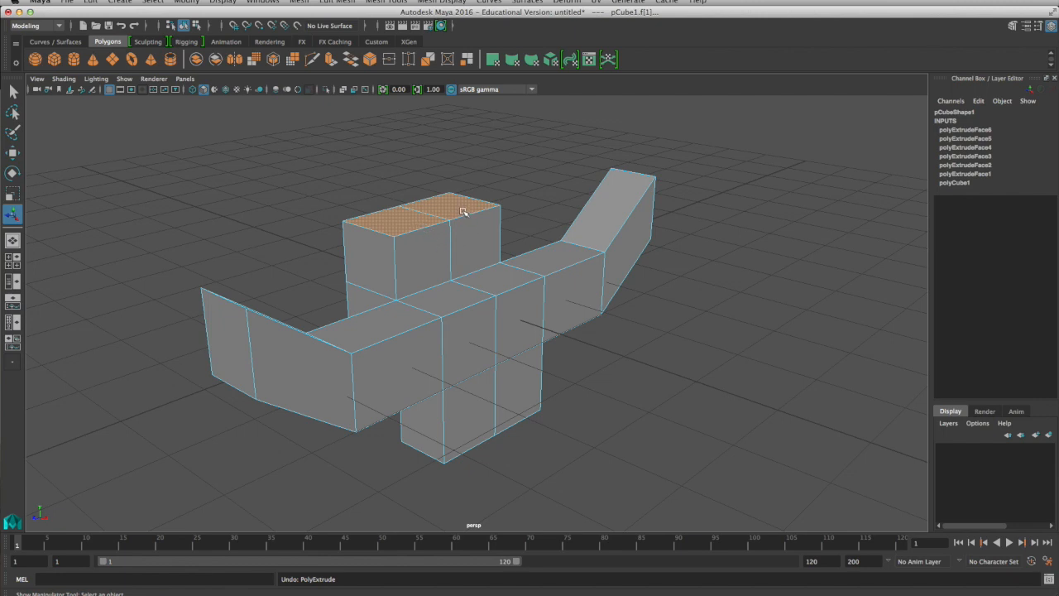
pyautogui.click(337, 2)
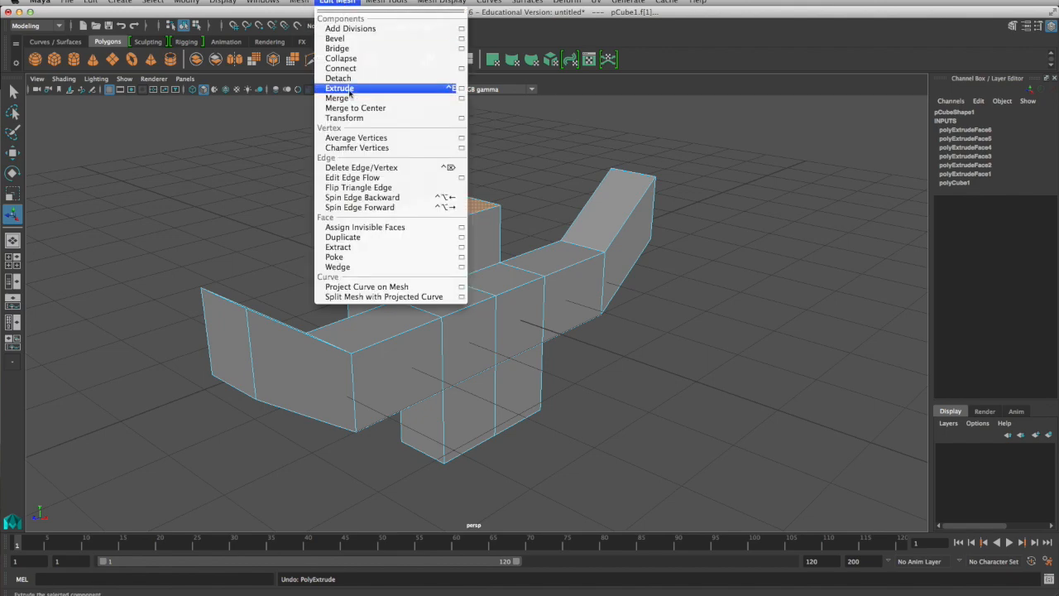
pyautogui.click(340, 88)
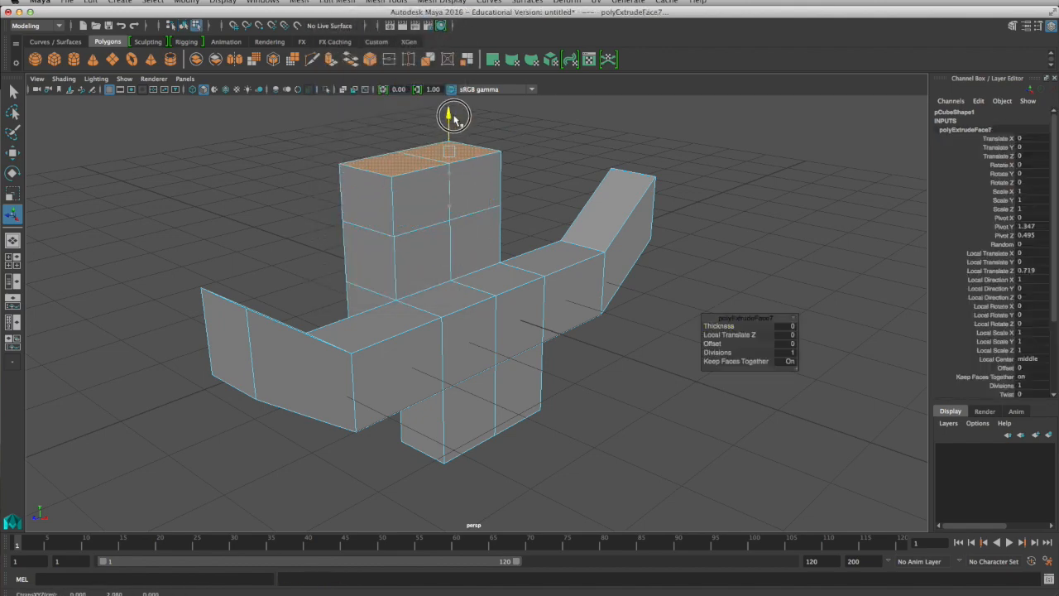